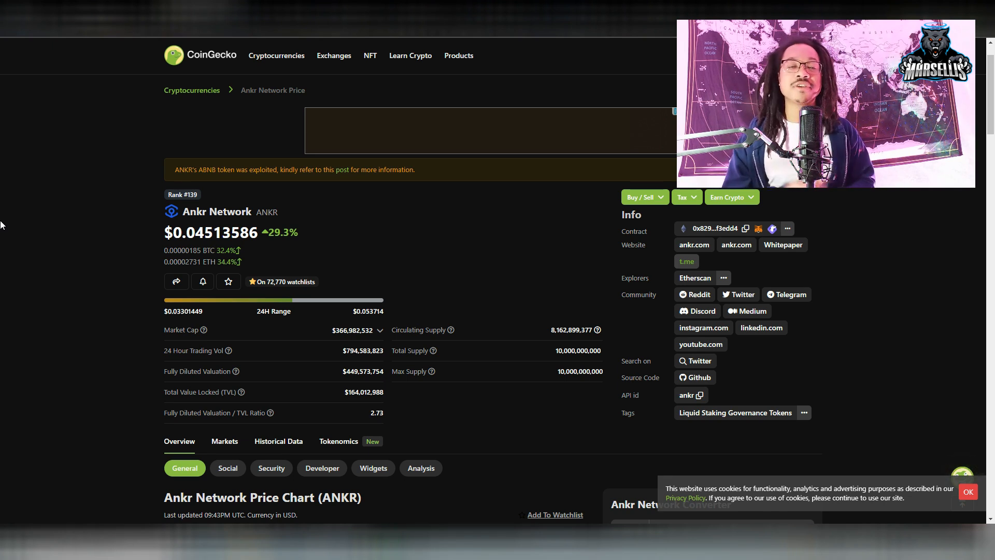
pyautogui.moveTo(27, 132)
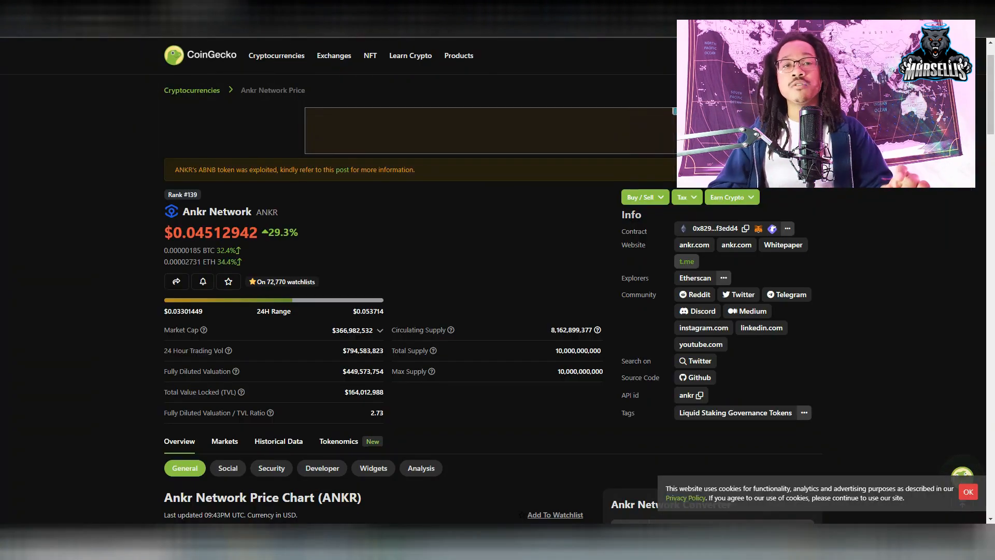
# Step: Scroll the Ankr Network page down to its price chart for the 90-day view
pyautogui.scroll(-3)
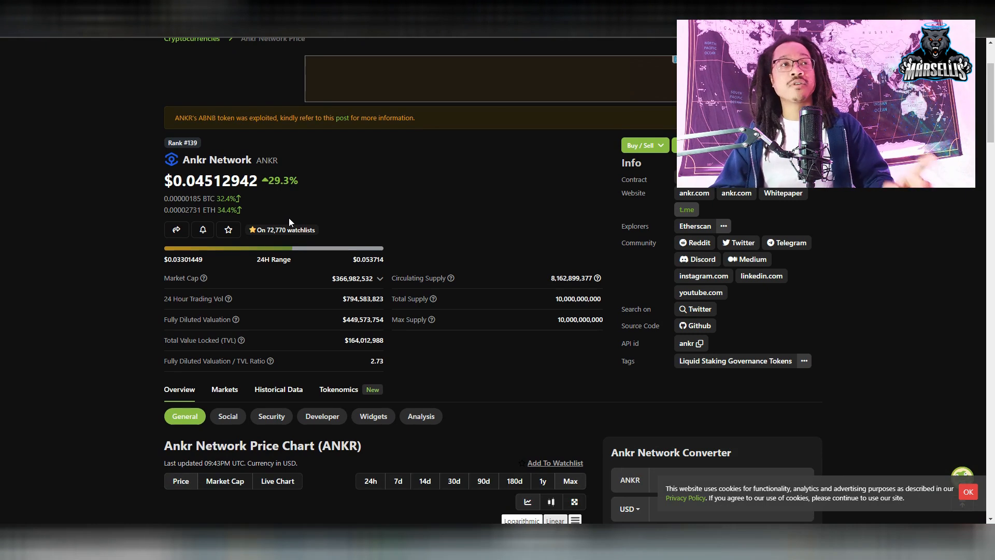
pyautogui.scroll(-3)
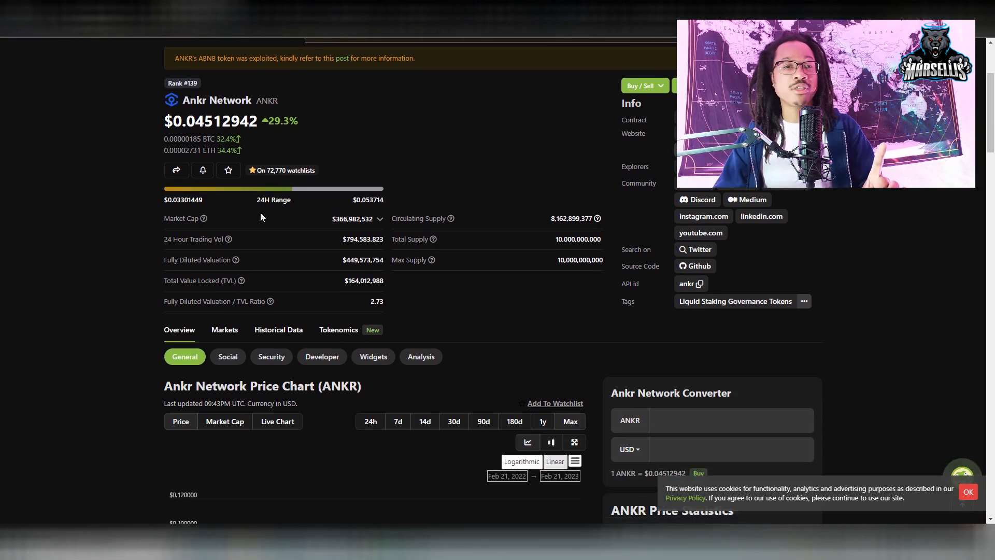
pyautogui.scroll(-3)
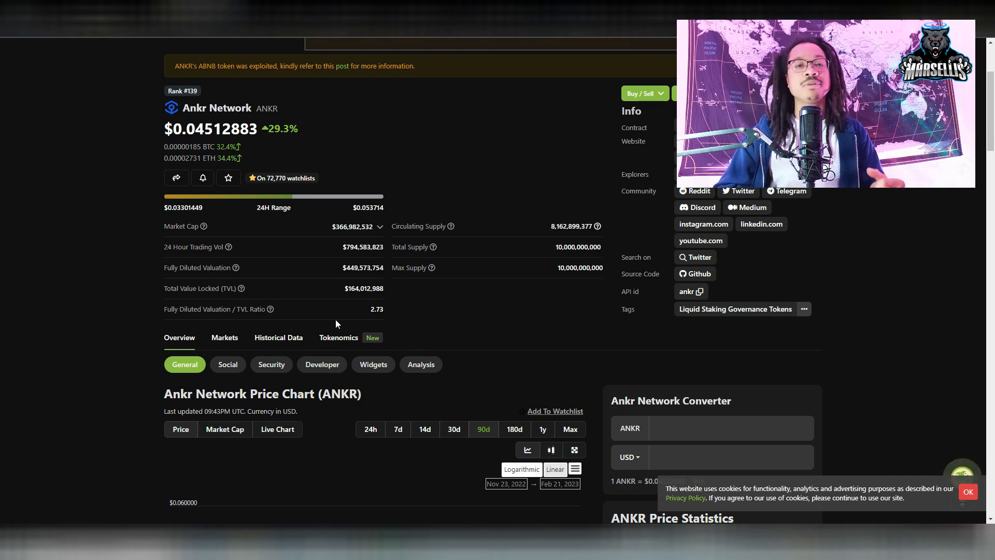
pyautogui.moveTo(332, 324)
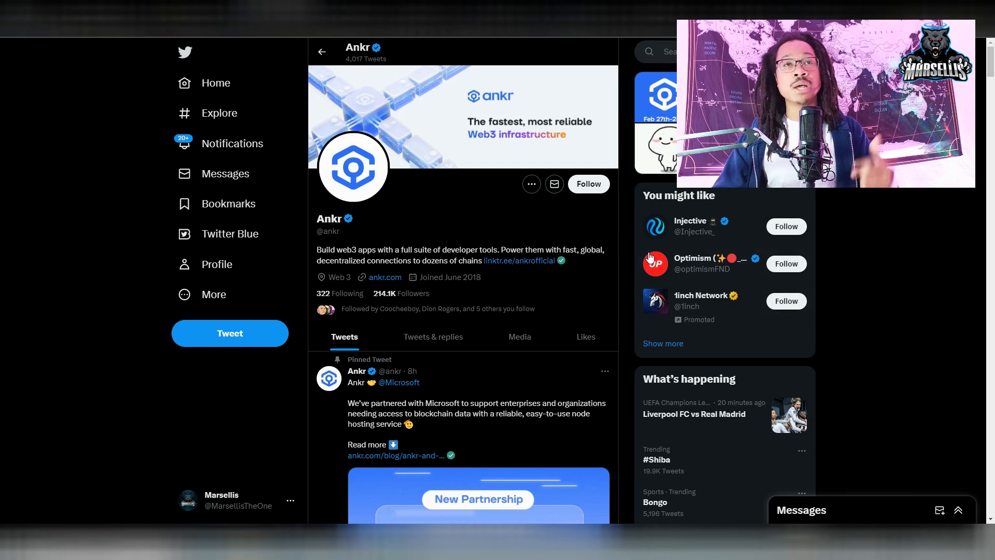
pyautogui.moveTo(571, 243)
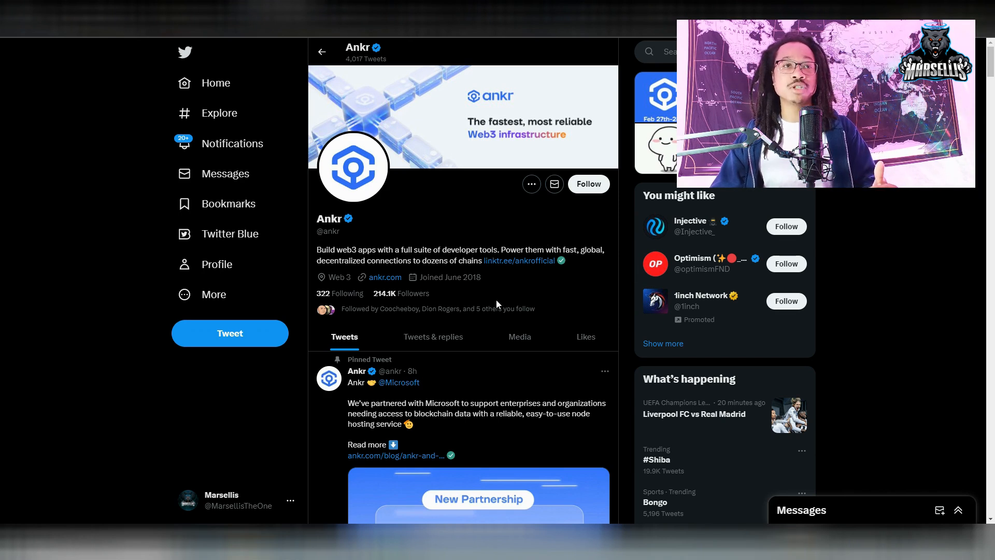
# Step: Scroll Ankr's Twitter profile down to the pinned Microsoft partnership tweet
pyautogui.scroll(-3)
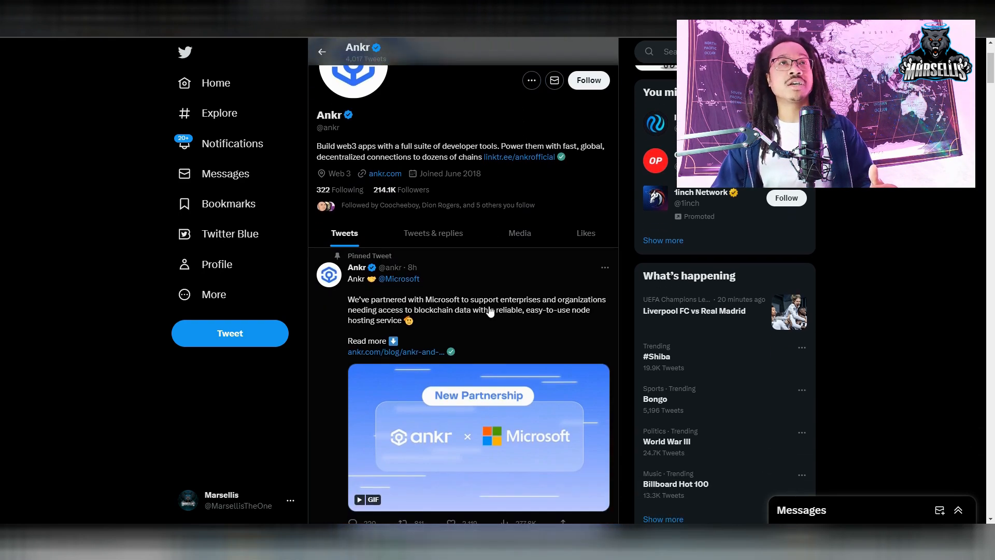
pyautogui.scroll(-3)
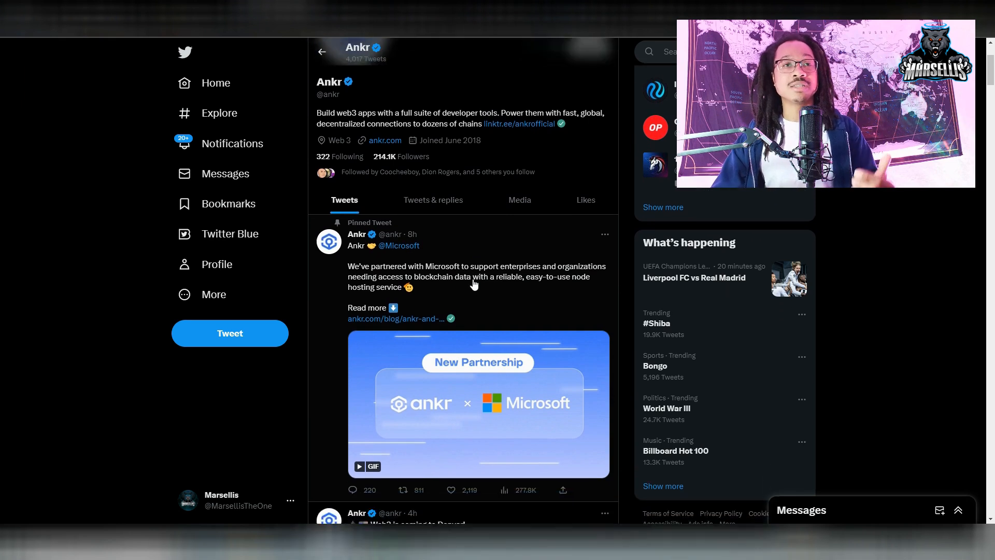
pyautogui.scroll(-3)
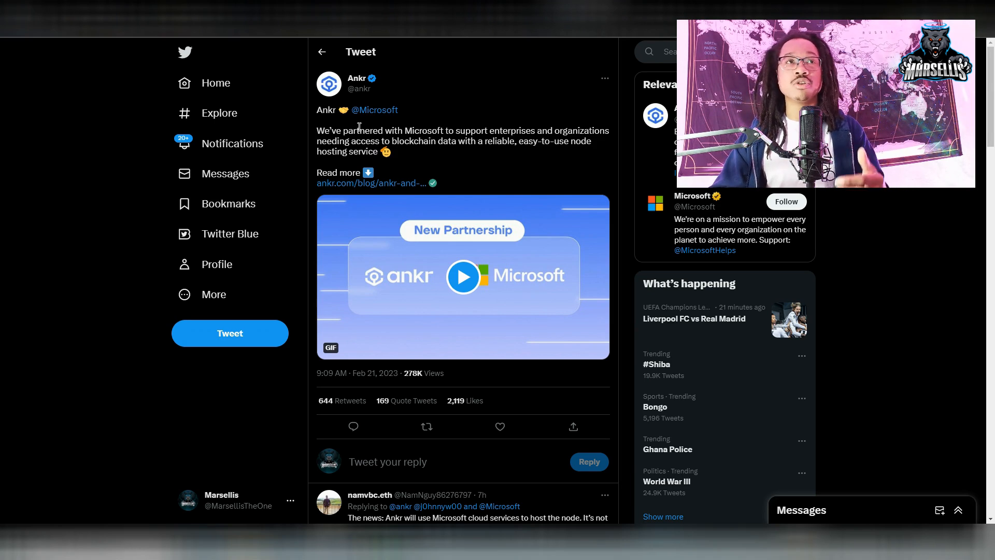
pyautogui.moveTo(464, 204)
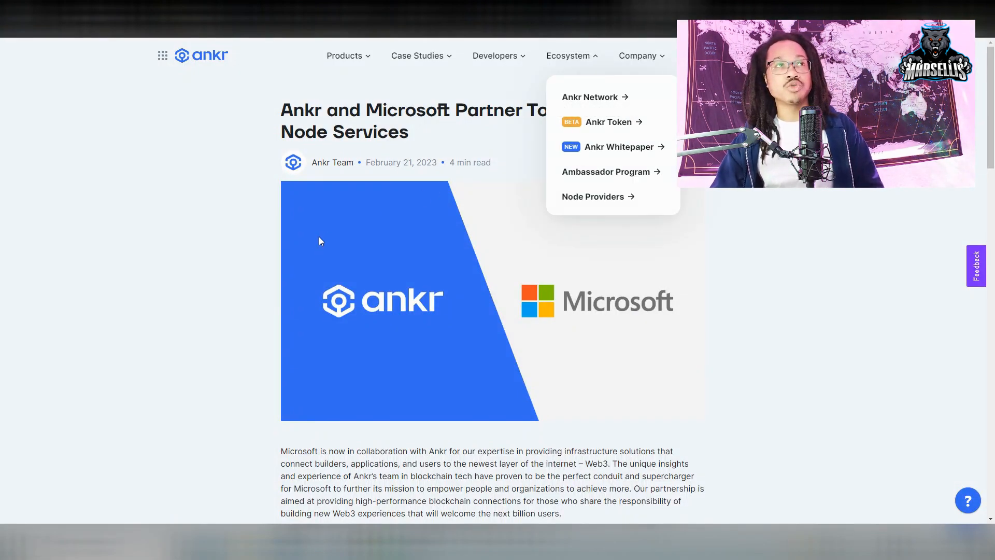
# Step: Read the Ankr–Microsoft partnership article down to 'A Word from Our CEO & the Microsoft Team'
pyautogui.scroll(-3)
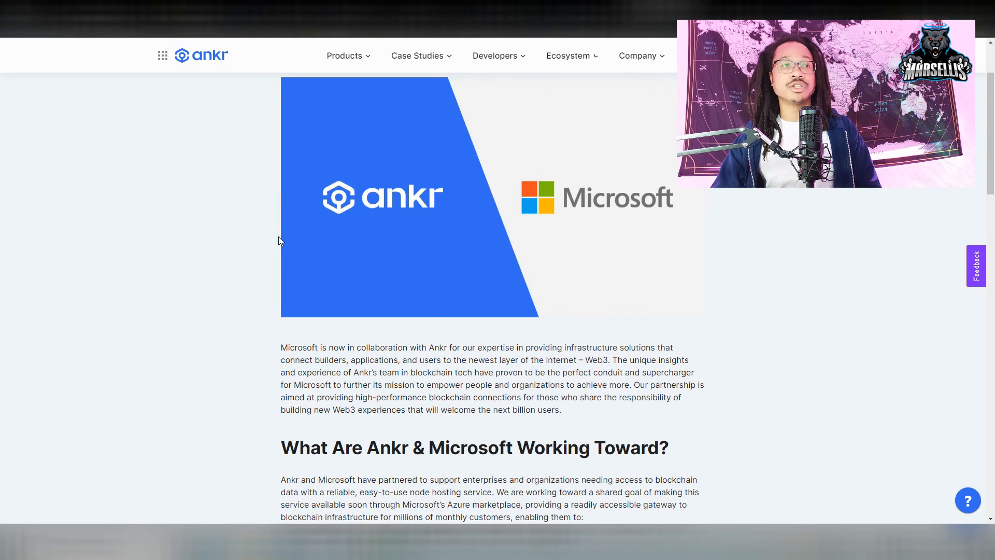
pyautogui.scroll(-3)
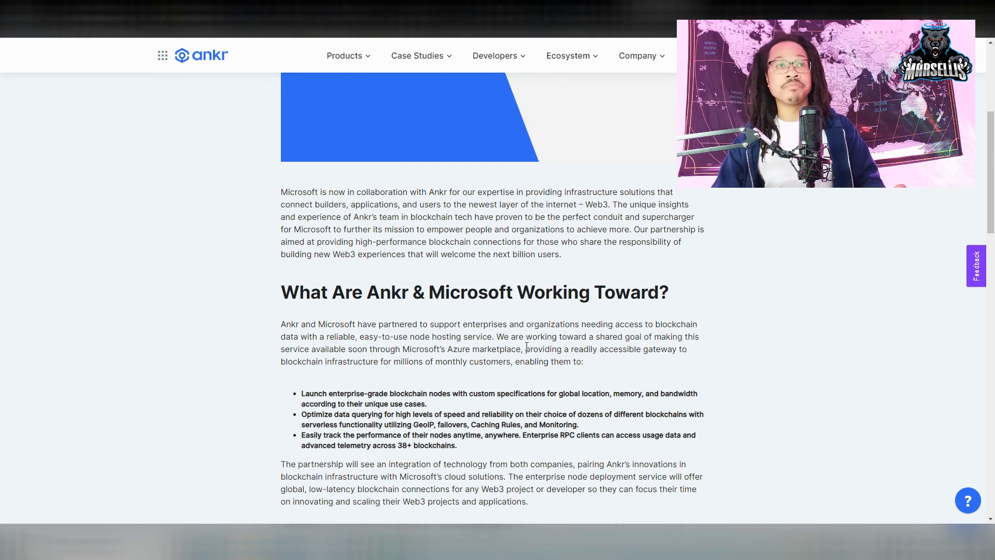
pyautogui.scroll(-3)
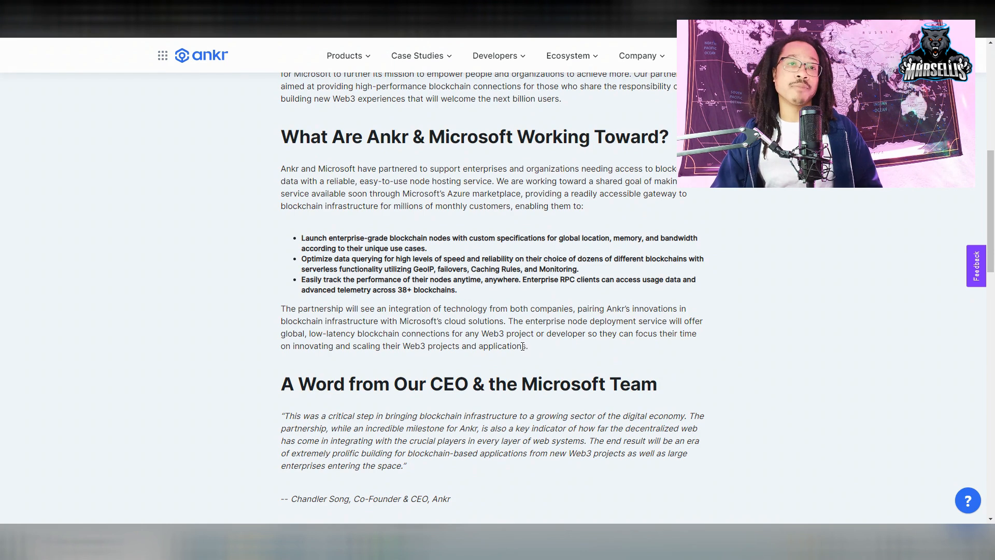
pyautogui.moveTo(410, 408)
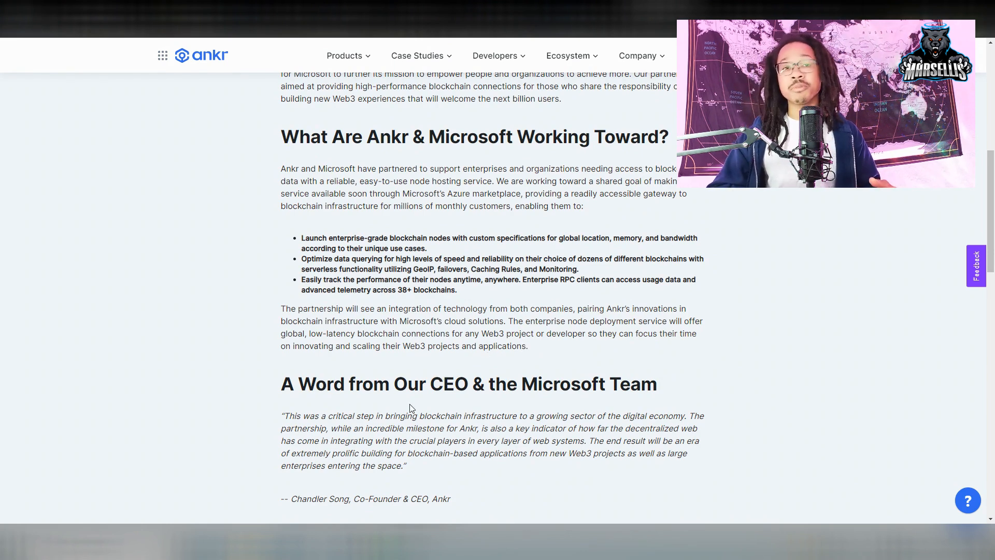
pyautogui.moveTo(378, 402)
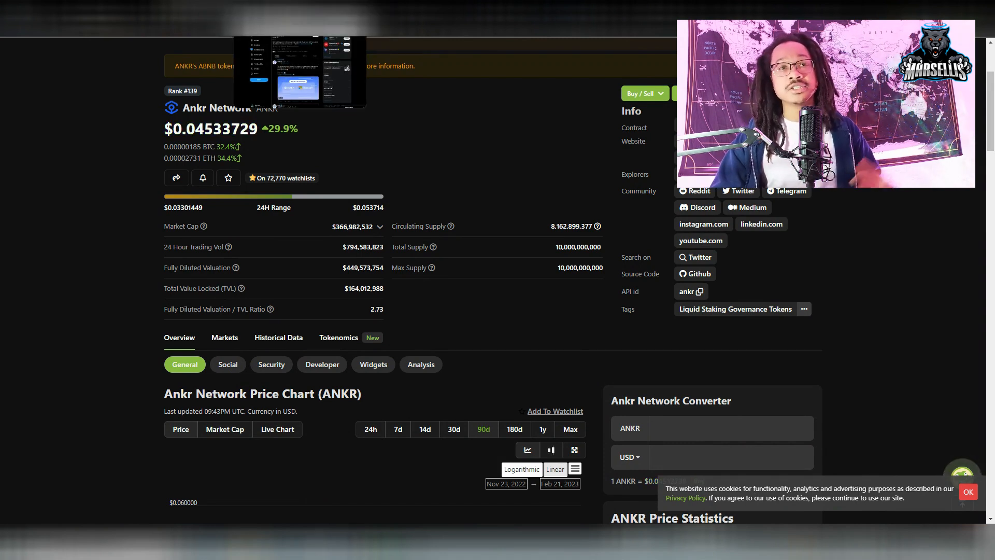
# Step: Scroll to ANKR's price chart and statistics panel, then switch to the Ankr Twitter tab
pyautogui.scroll(-3)
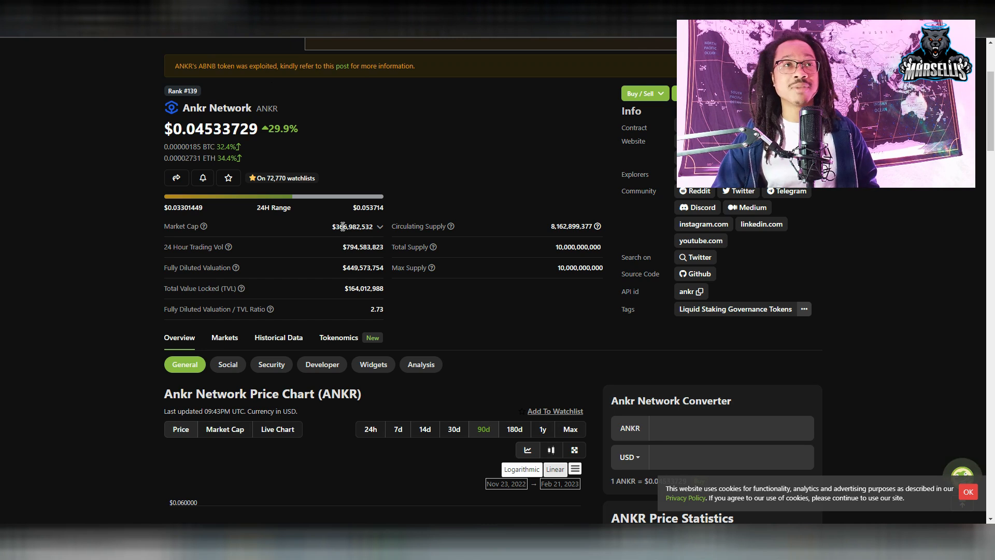
pyautogui.moveTo(373, 256)
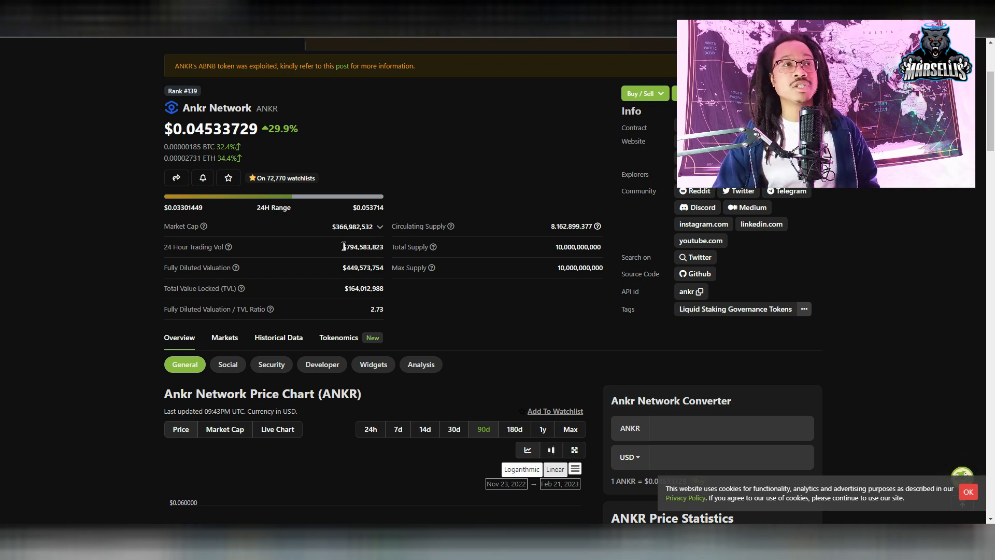
pyautogui.moveTo(344, 256)
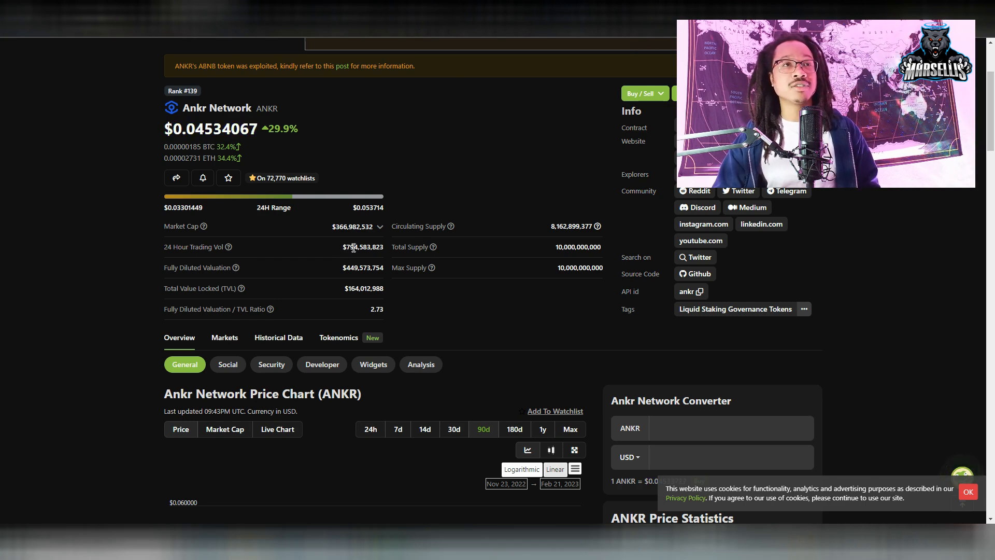
pyautogui.moveTo(467, 308)
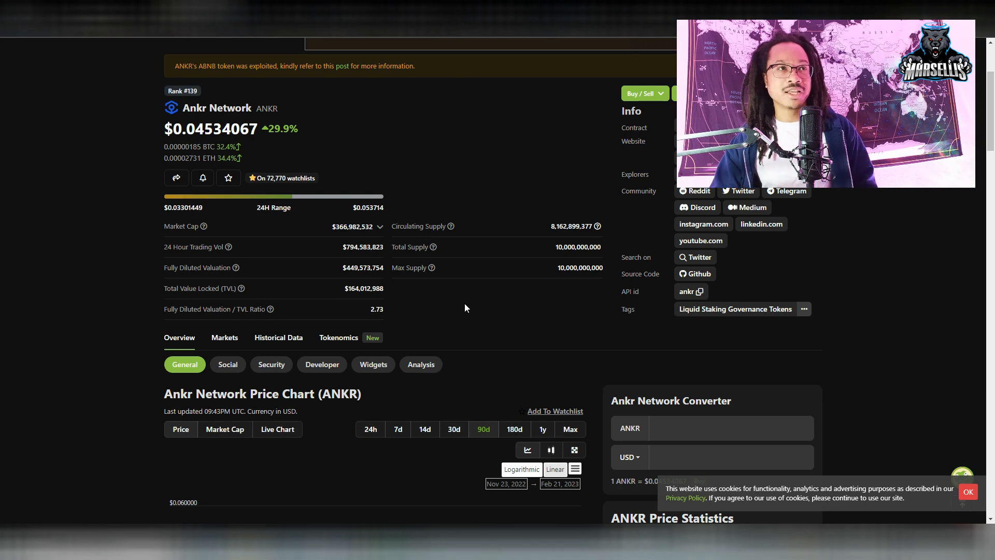
pyautogui.scroll(-3)
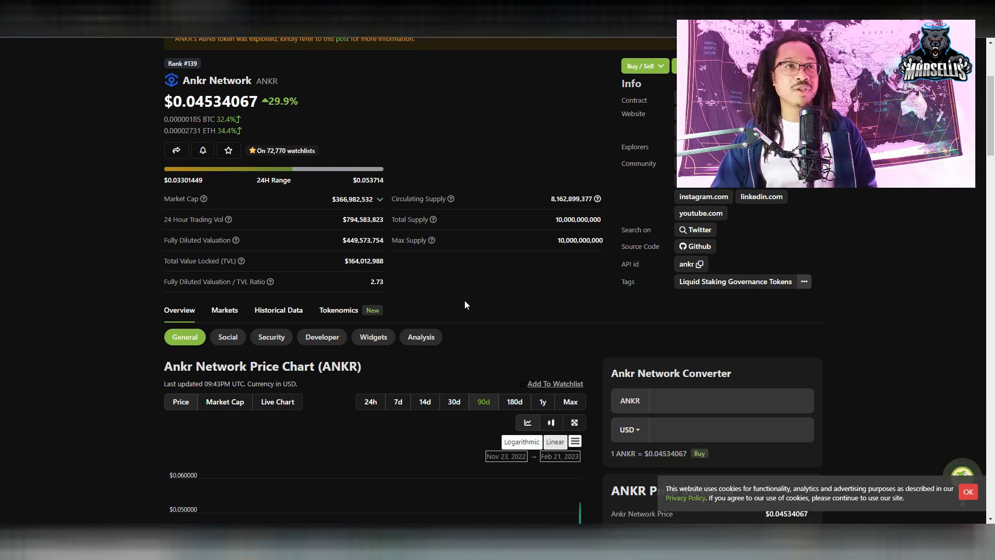
pyautogui.scroll(-3)
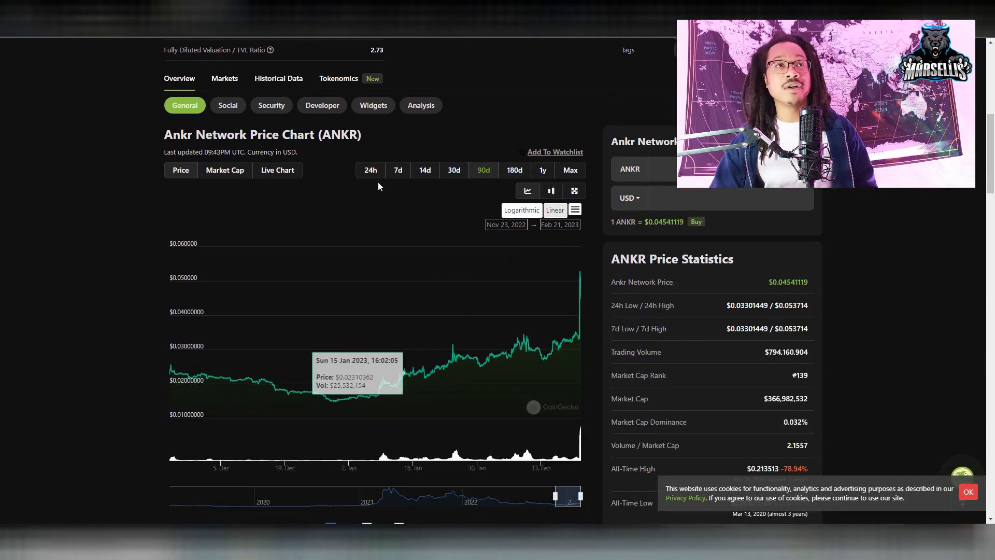
pyautogui.click(370, 170)
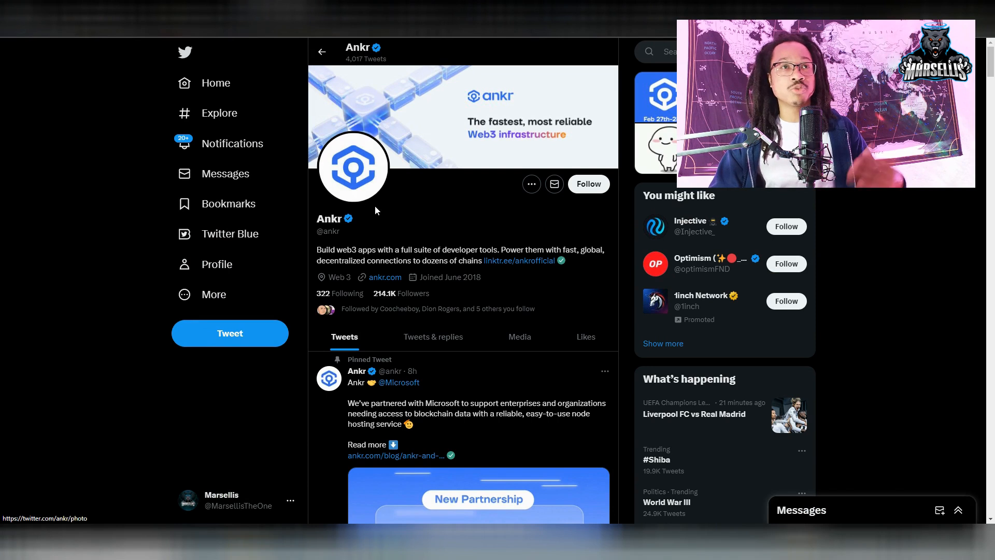
# Step: Scroll through Ankr's recent tweets on its Twitter timeline
pyautogui.scroll(-3)
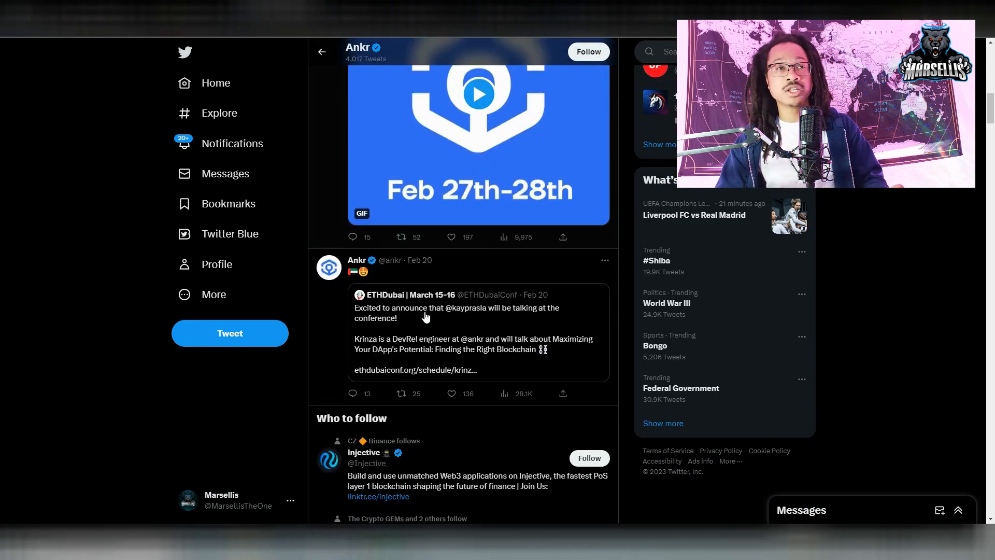
pyautogui.scroll(3)
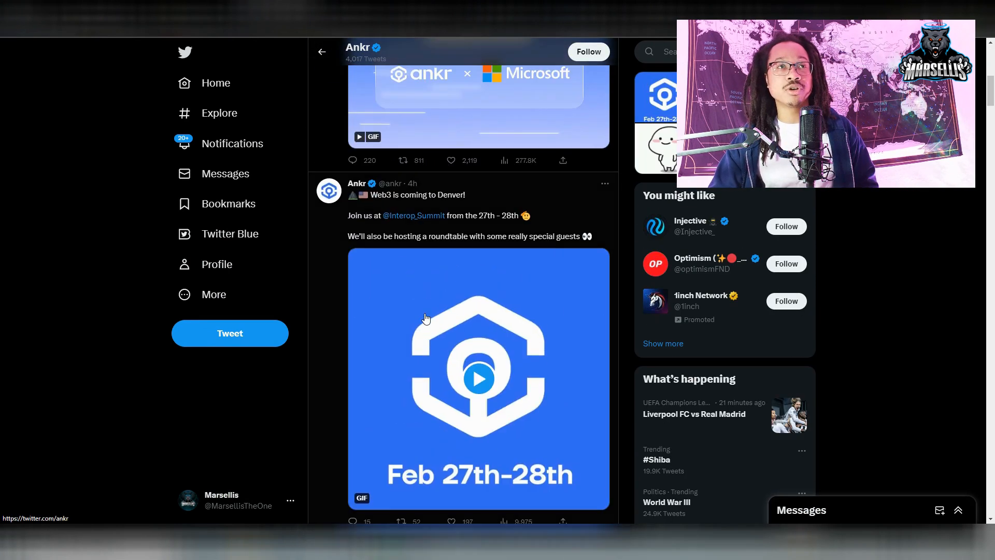
pyautogui.scroll(-3)
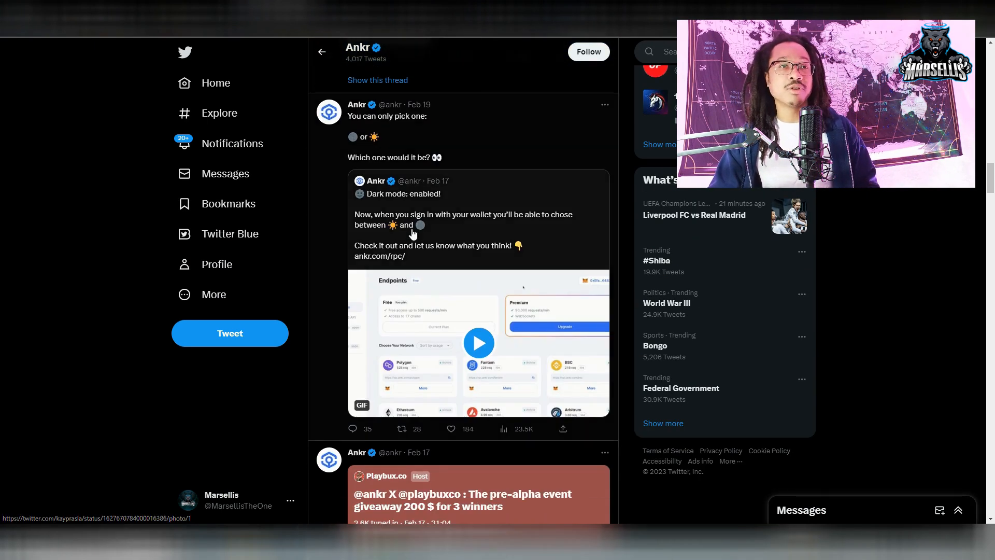
pyautogui.scroll(-3)
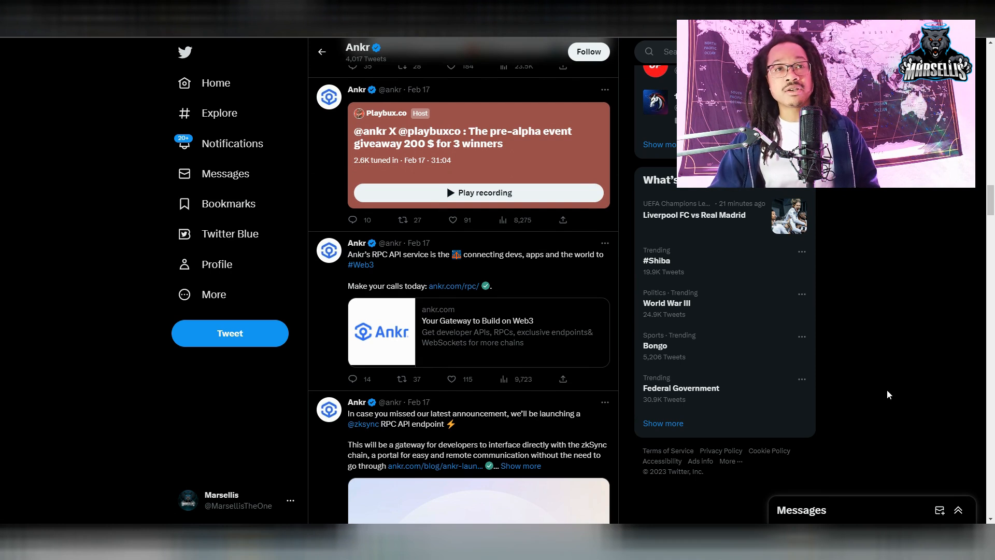
pyautogui.scroll(-3)
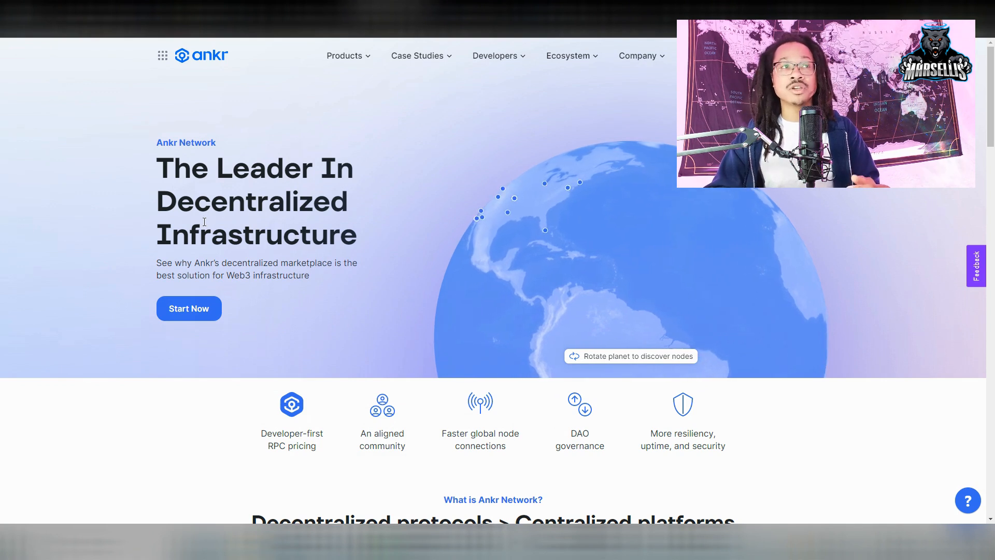
# Step: Scroll the ankr.com homepage past features and Industries to the Node Providers and Stakers cards
pyautogui.scroll(-3)
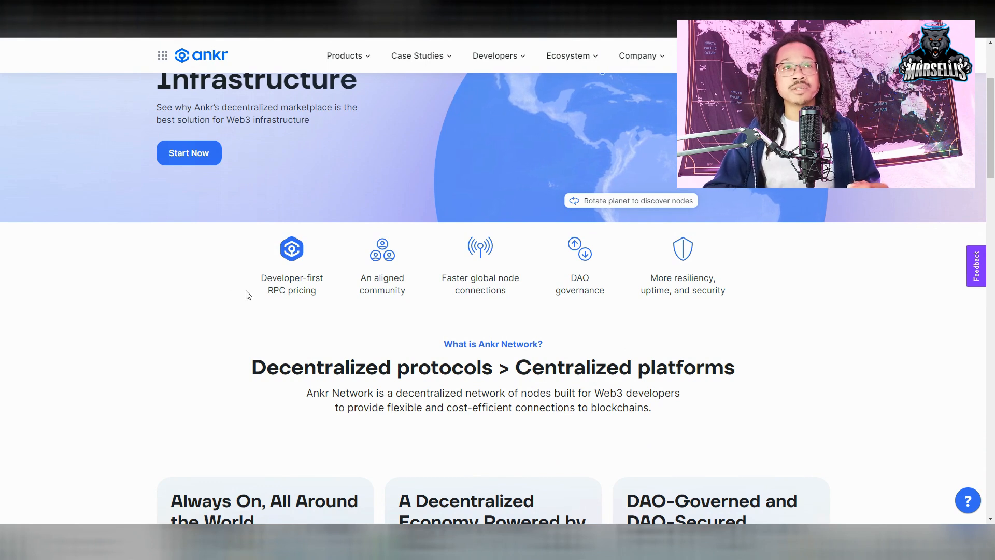
pyautogui.moveTo(416, 283)
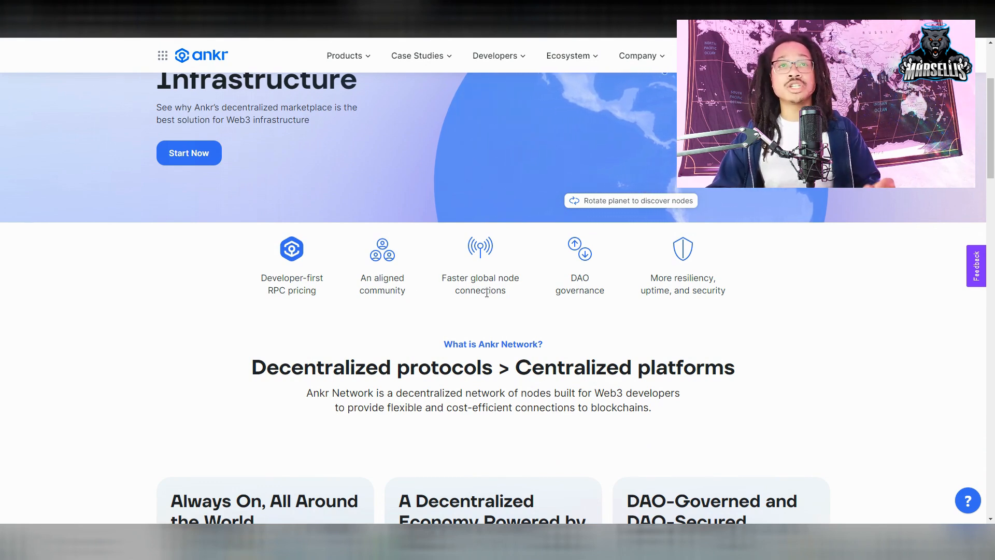
pyautogui.moveTo(557, 309)
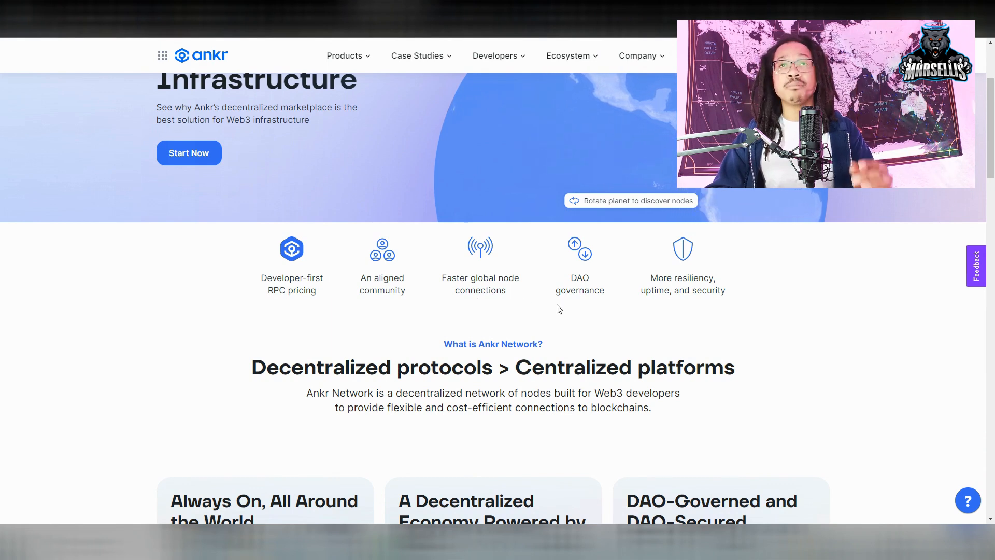
pyautogui.moveTo(646, 336)
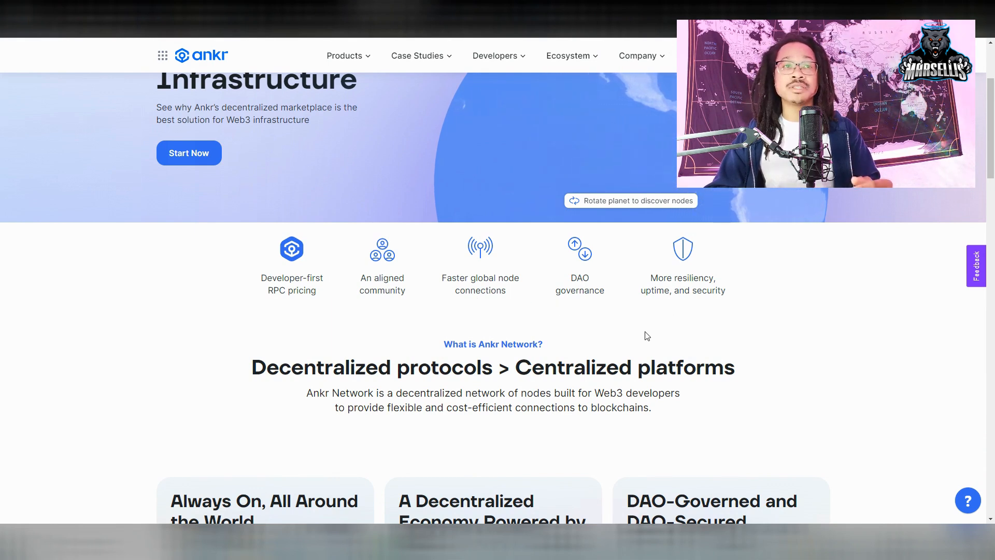
pyautogui.scroll(-3)
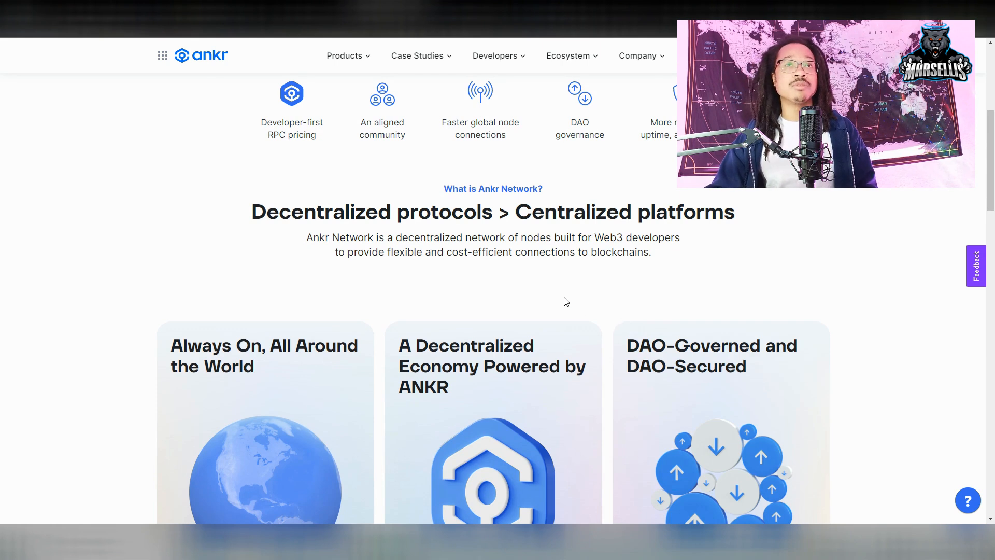
pyautogui.scroll(-3)
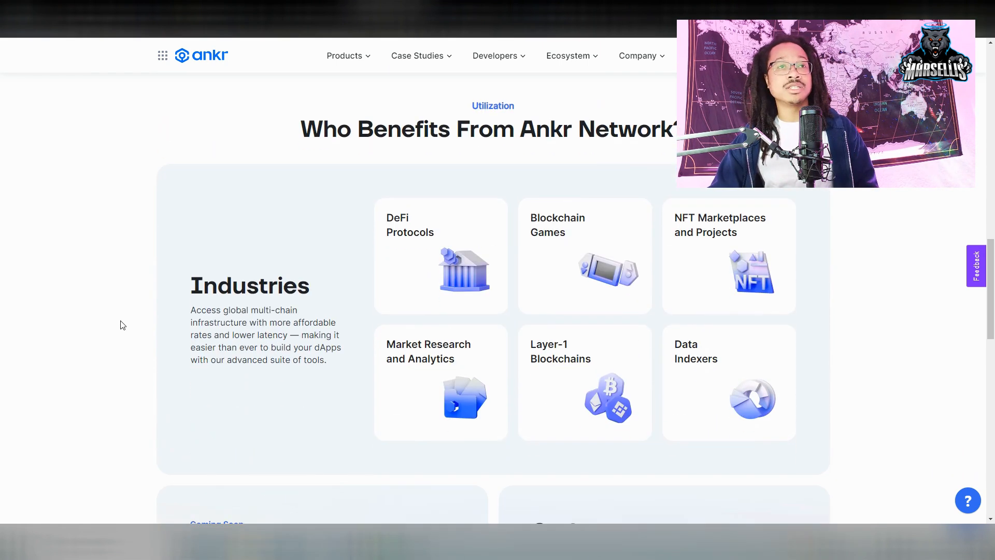
pyautogui.moveTo(410, 239)
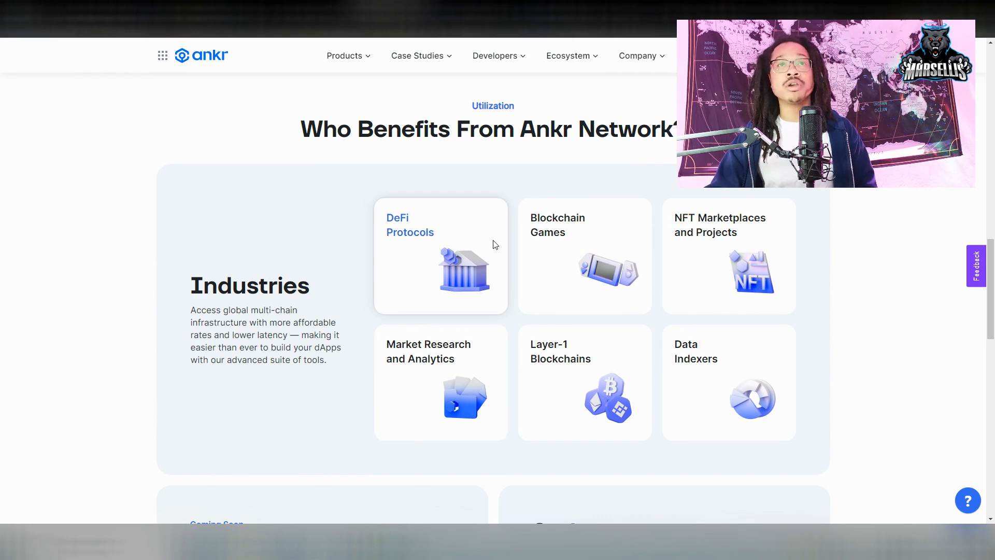
pyautogui.moveTo(755, 255)
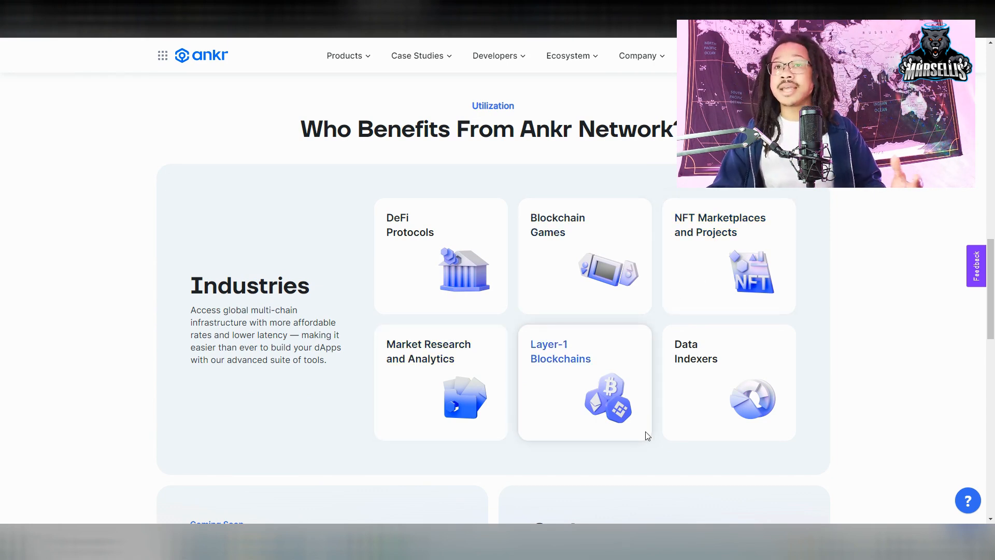
pyautogui.moveTo(518, 306)
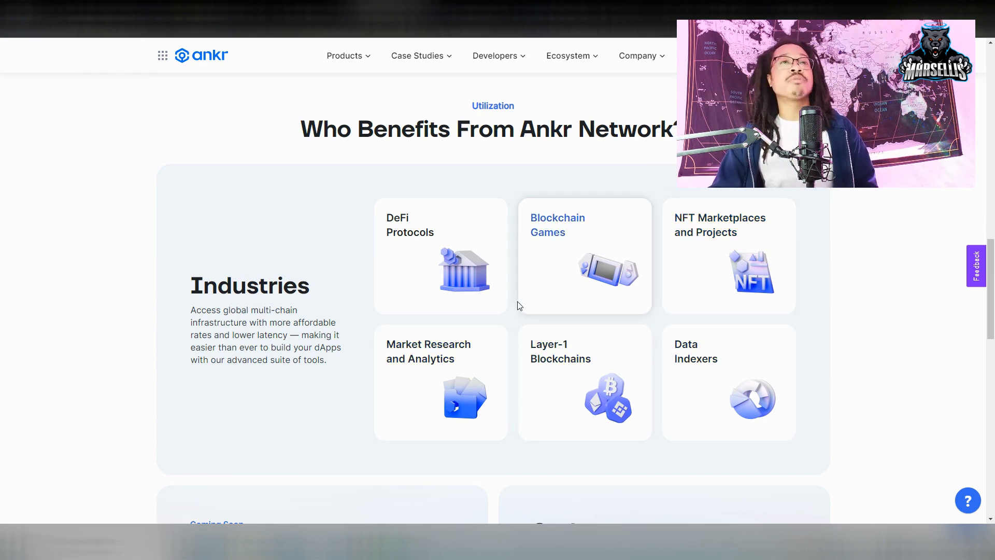
pyautogui.moveTo(364, 256)
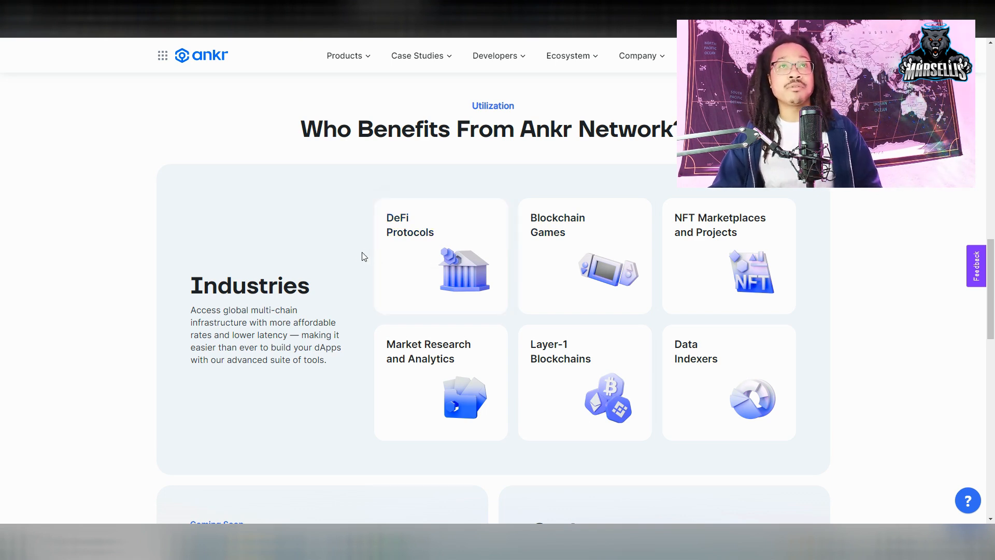
pyautogui.scroll(-3)
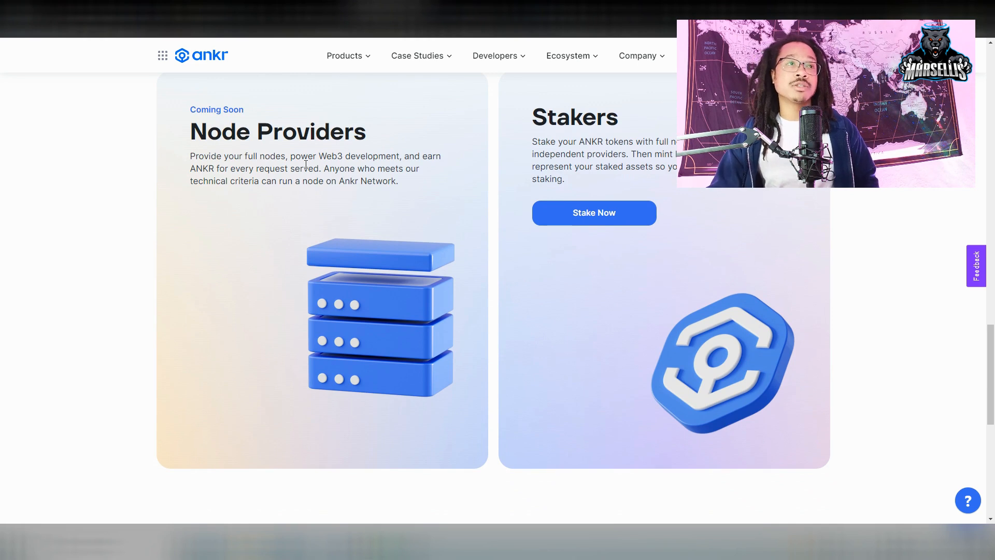
pyautogui.scroll(-3)
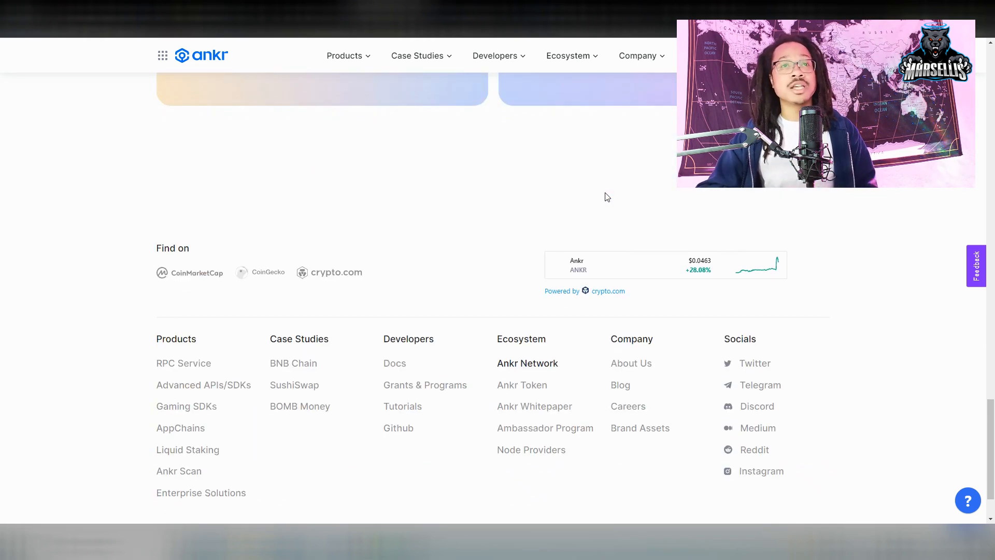
# Step: Switch to the Ankr Staking tab and scroll back to its top
pyautogui.click(495, 55)
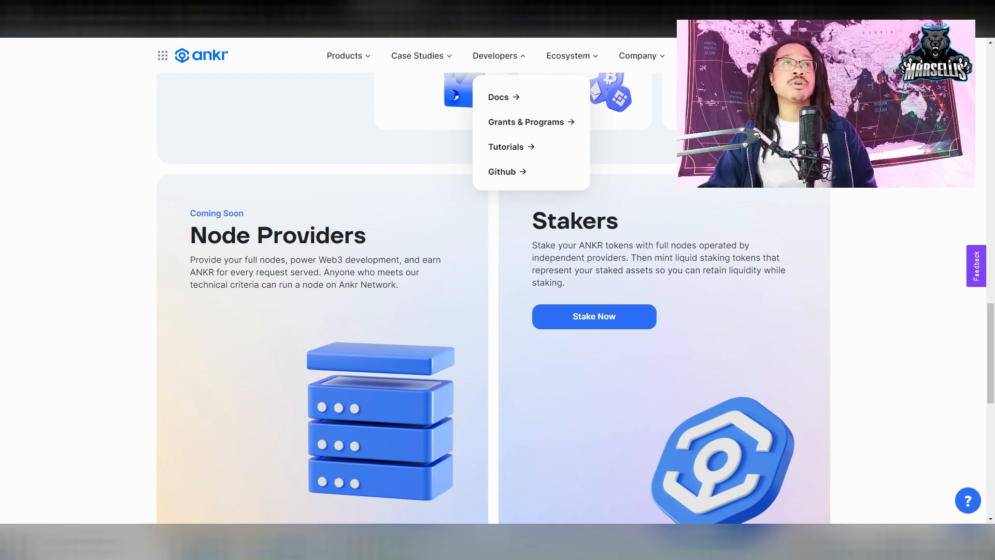
pyautogui.scroll(3)
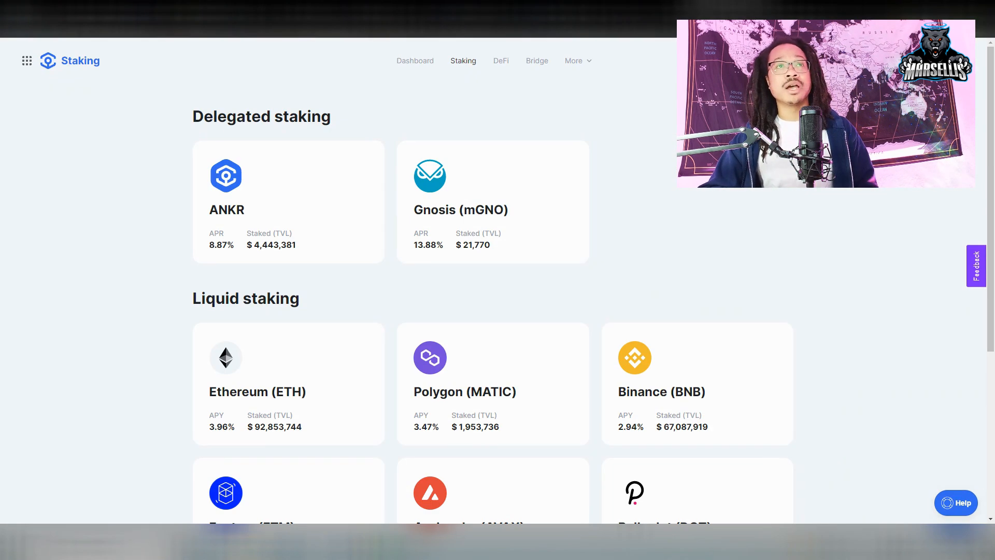
pyautogui.moveTo(102, 377)
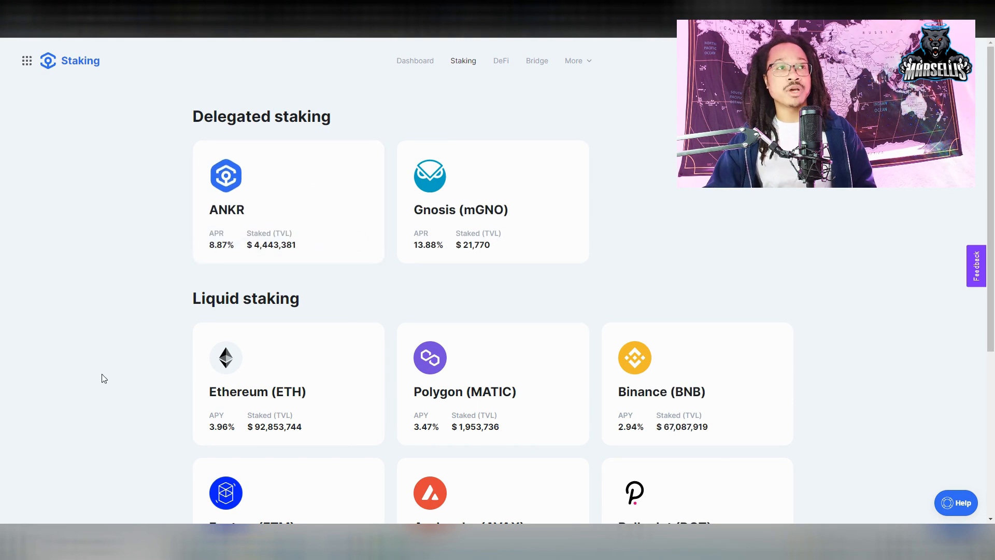
pyautogui.moveTo(187, 243)
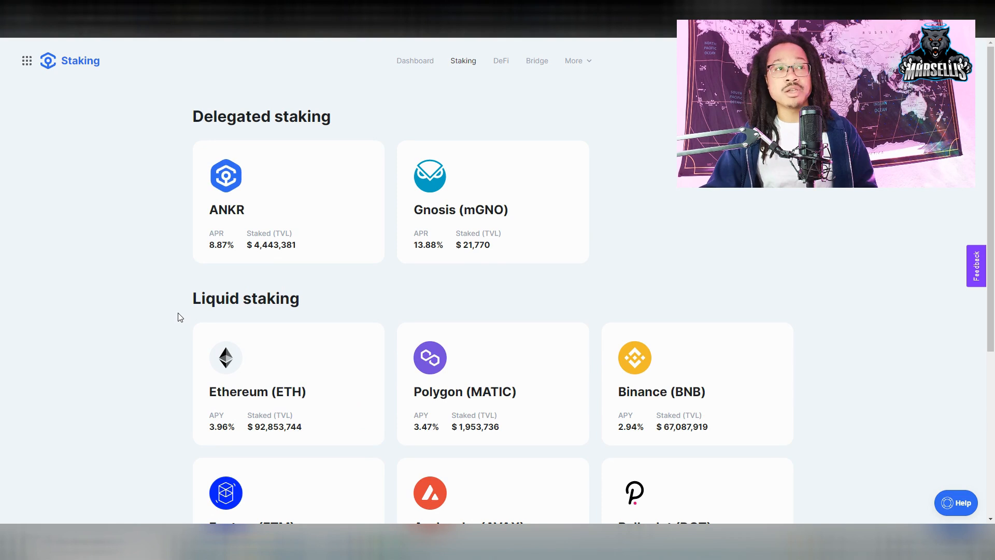
pyautogui.moveTo(288, 199)
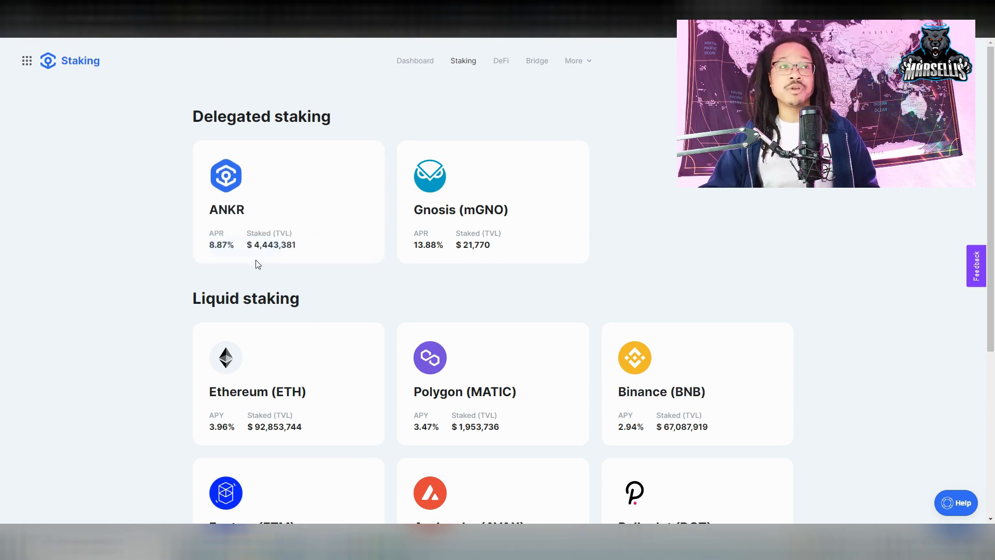
pyautogui.moveTo(715, 191)
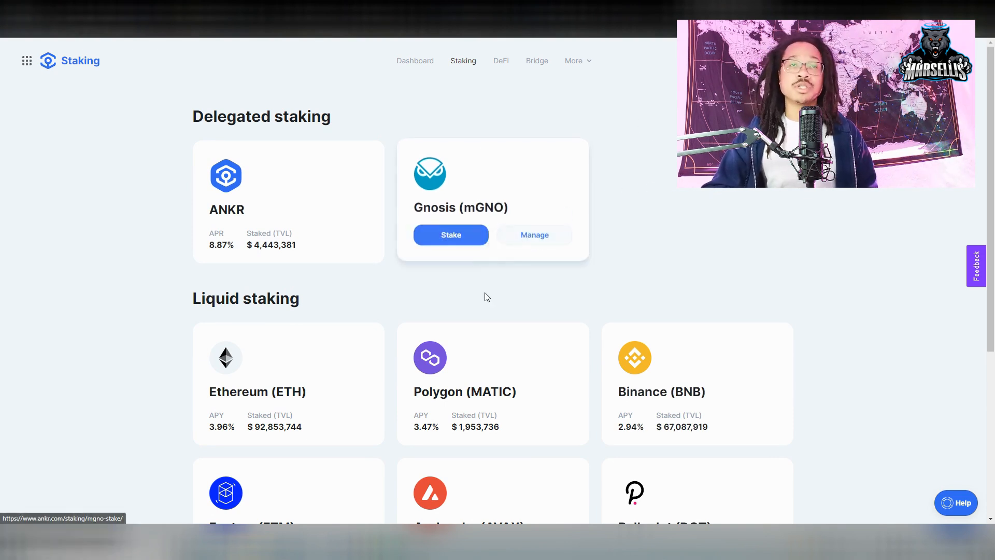
pyautogui.scroll(-3)
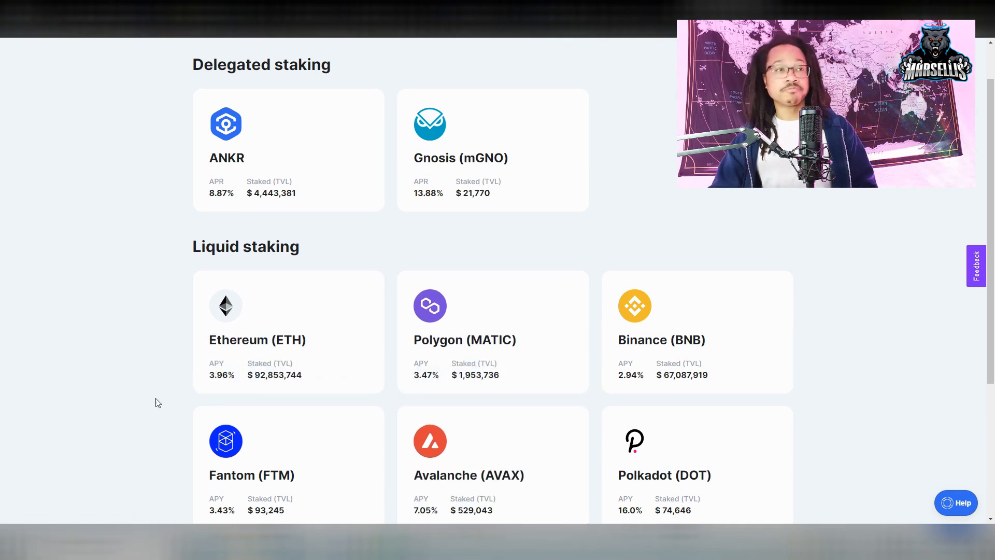
pyautogui.moveTo(698, 320)
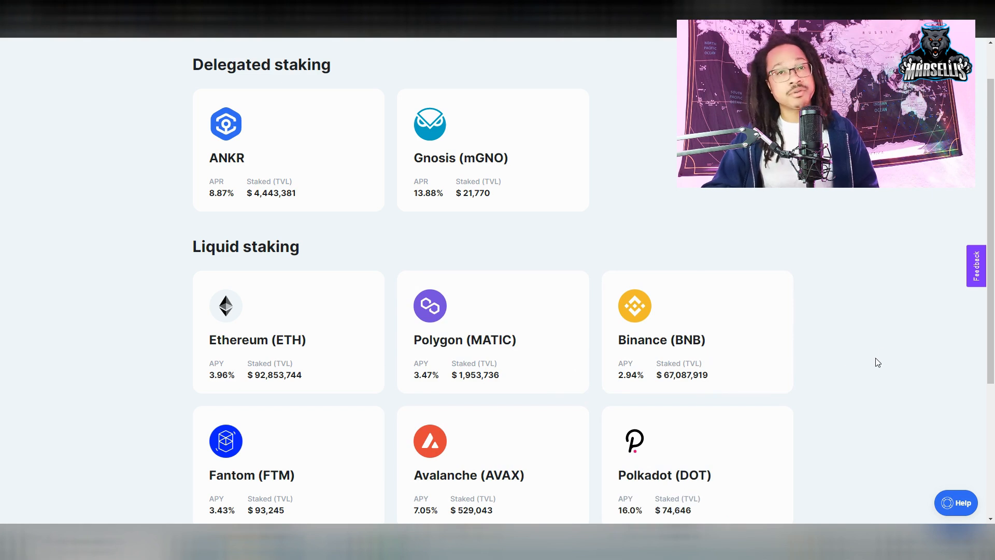
pyautogui.scroll(-3)
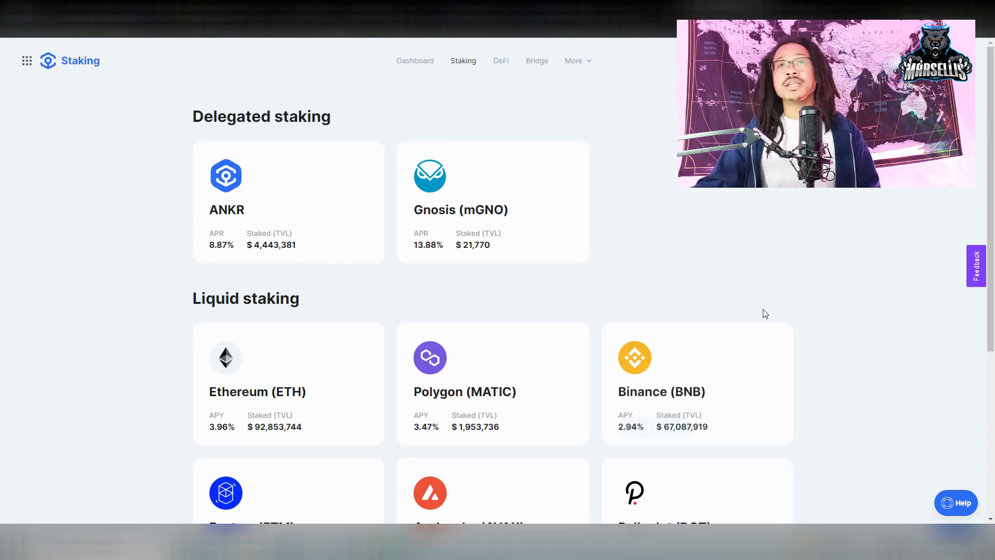
pyautogui.click(506, 60)
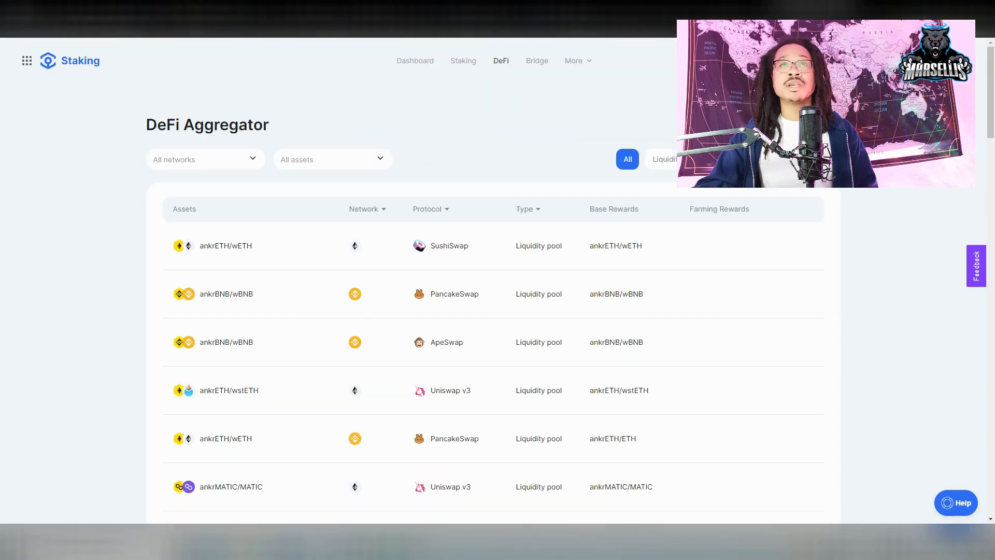
pyautogui.moveTo(290, 235)
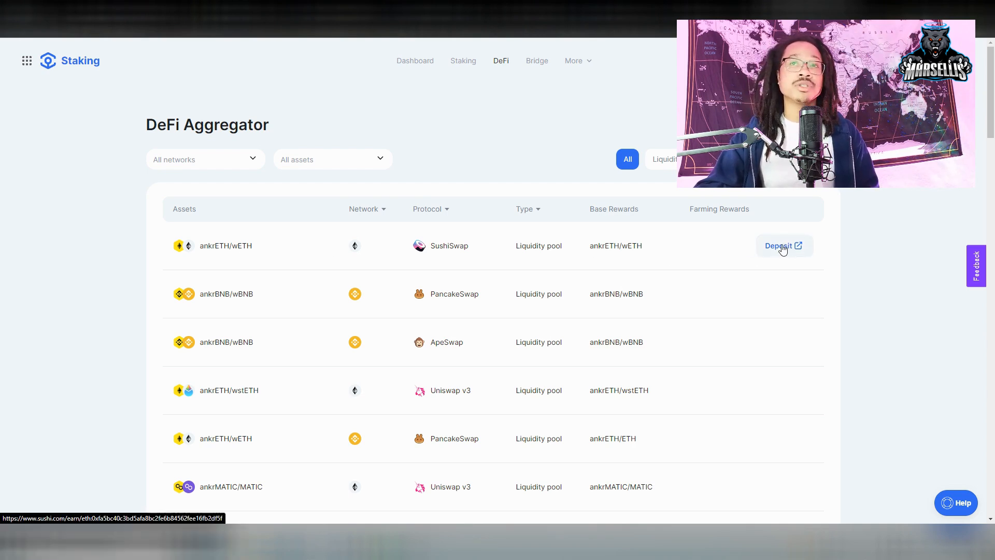
# Step: Go to Deposit on the SushiSwap ankrETH/wETH row to reach the Sushi pool page
pyautogui.click(783, 246)
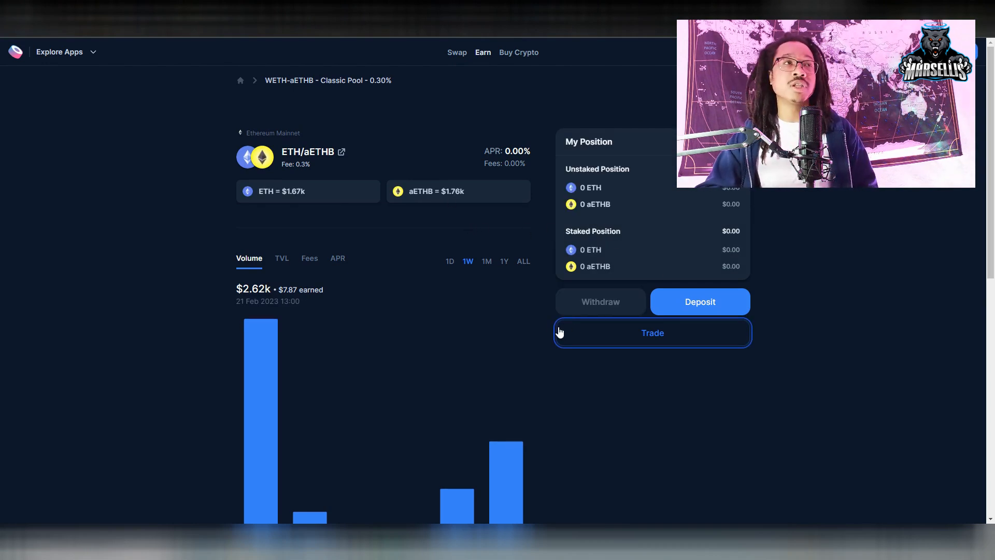
pyautogui.moveTo(672, 207)
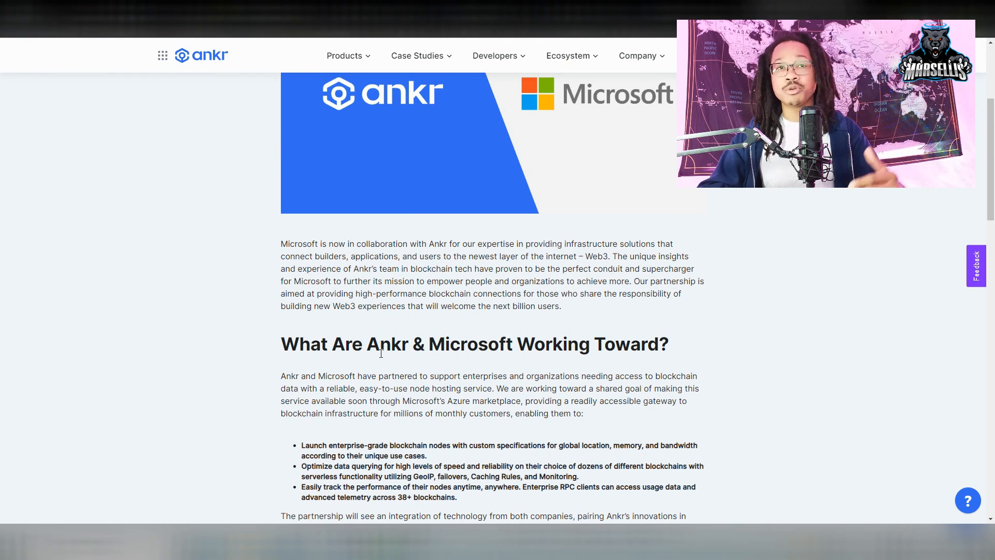
# Step: Highlight the 'Working Toward' paragraph and first bullets, then read down to the CEO quotes
pyautogui.moveTo(513, 375); pyautogui.dragTo(652, 388)
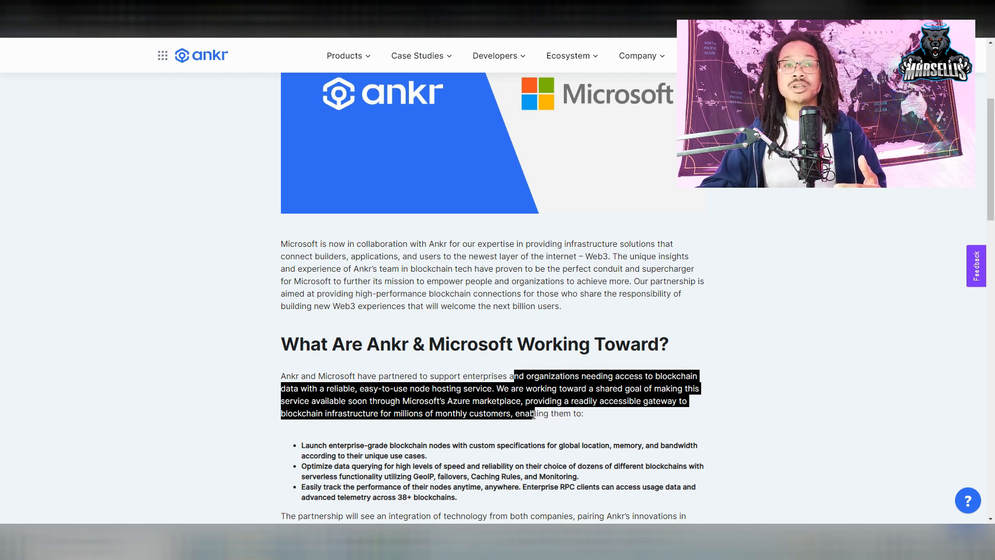
pyautogui.moveTo(535, 414); pyautogui.dragTo(536, 444)
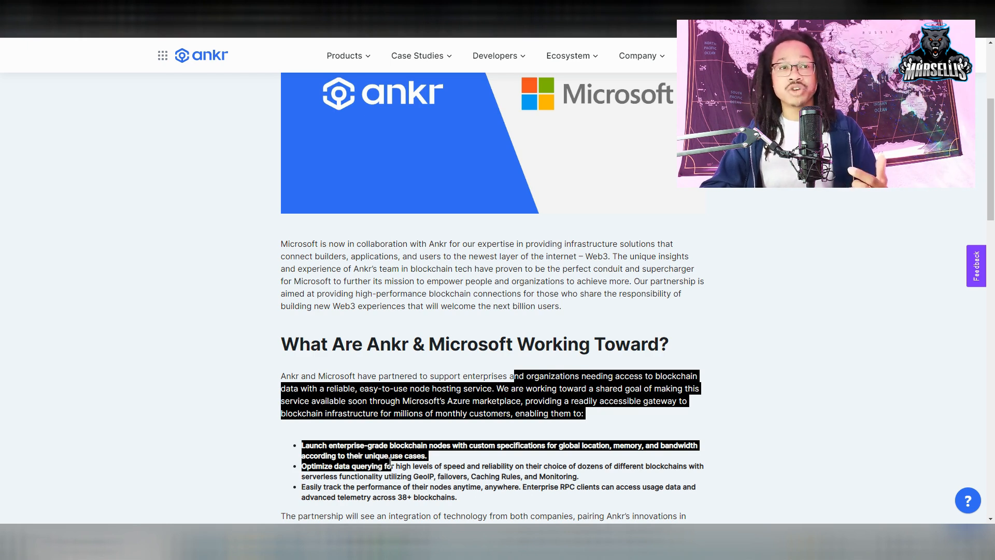
pyautogui.scroll(-3)
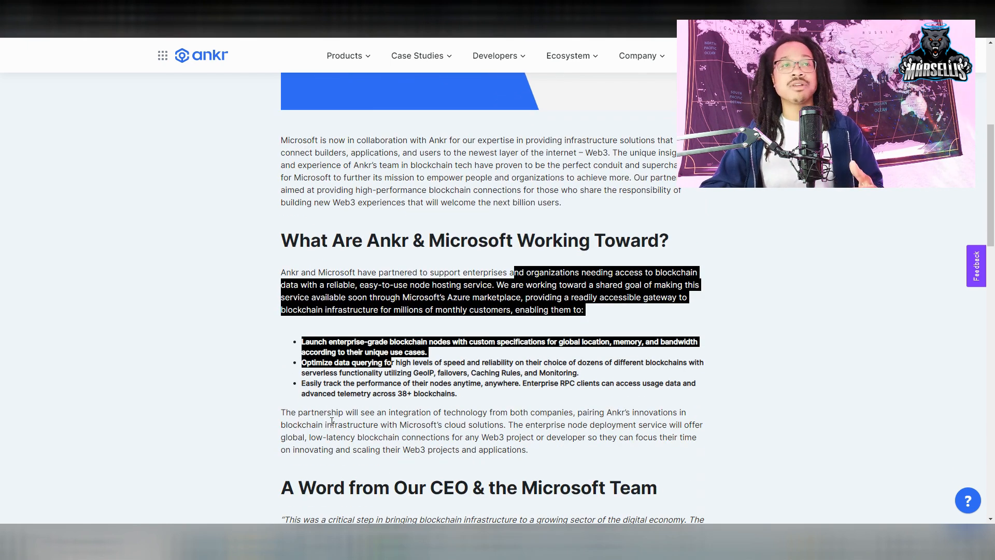
pyautogui.scroll(-3)
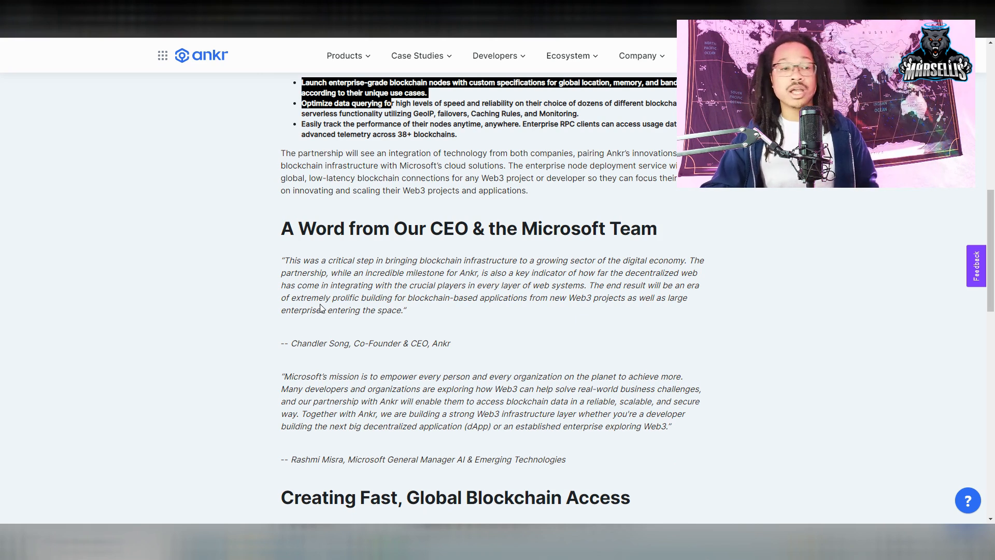
pyautogui.moveTo(290, 308)
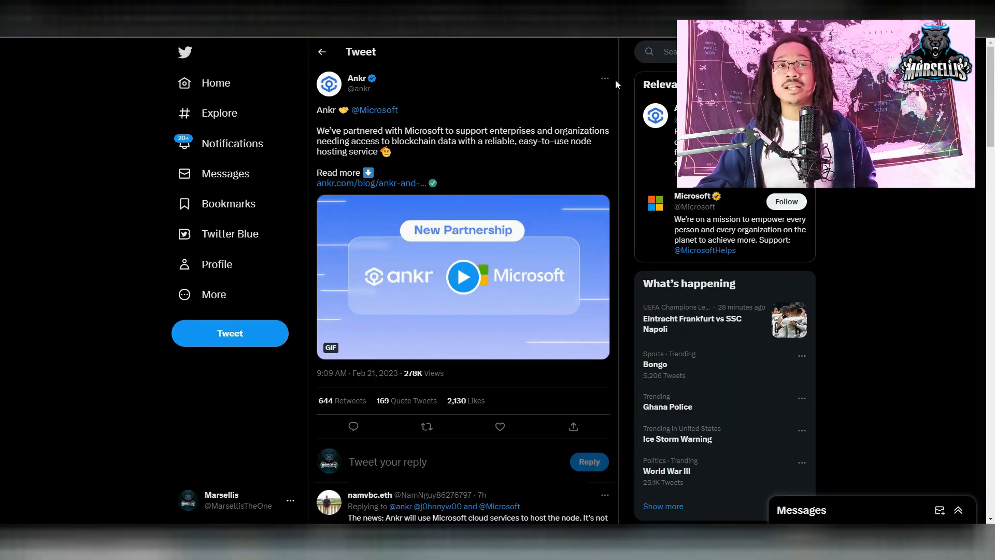
pyautogui.moveTo(446, 250)
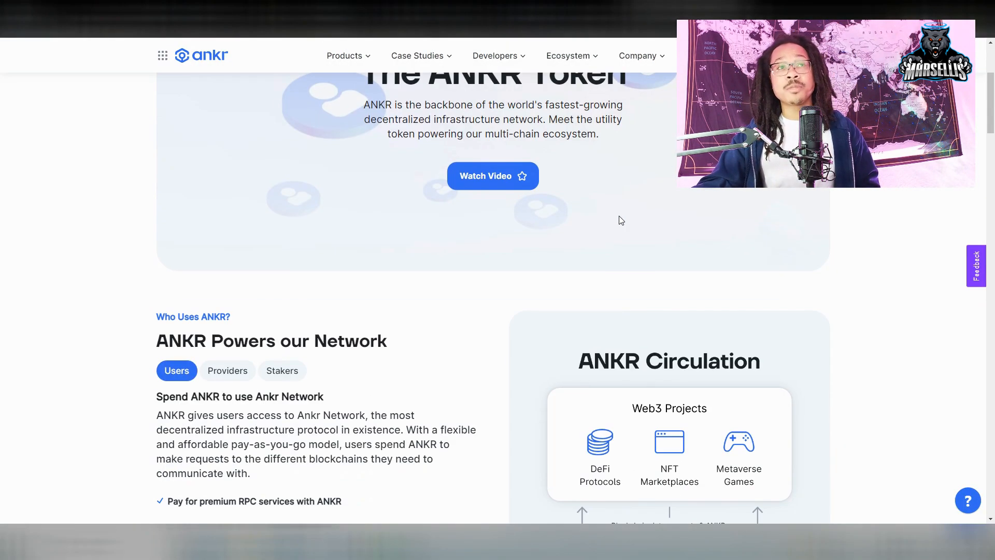
# Step: Switch from the ankr.com token page to the CoinGecko Ankr Network price tab
pyautogui.scroll(-3)
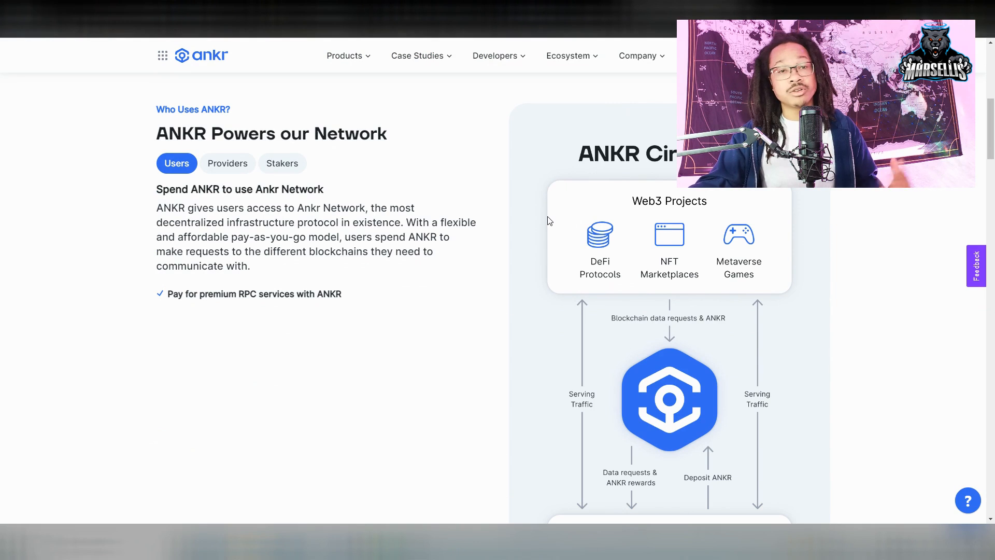
pyautogui.click(417, 55)
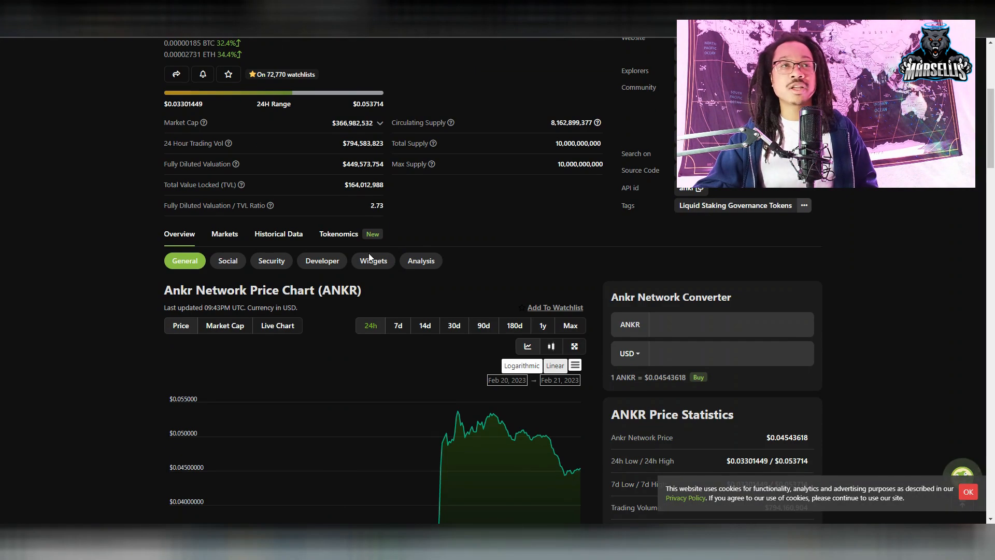
# Step: Show ANKR's full price history since 2019 with the Max range and review the 2021 peaks
pyautogui.scroll(-3)
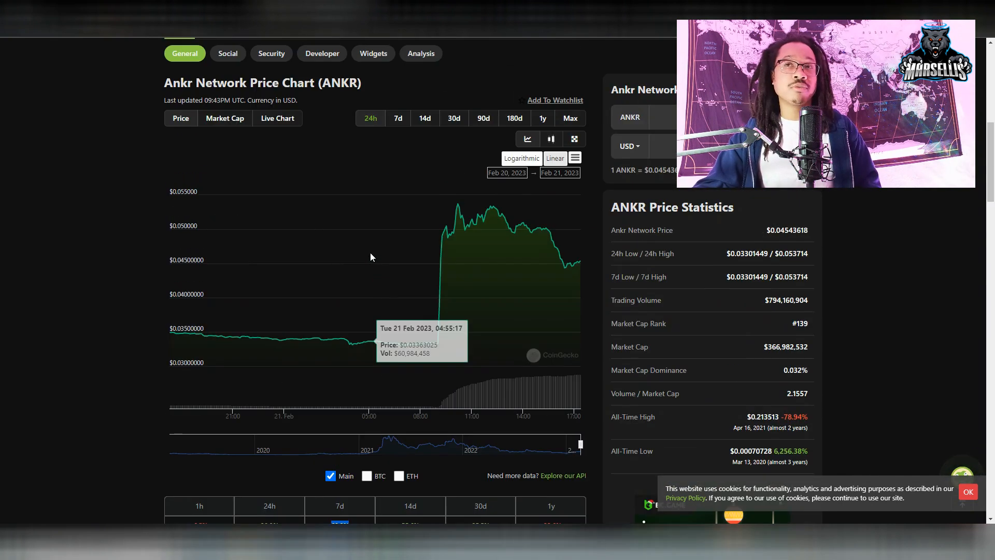
pyautogui.scroll(3)
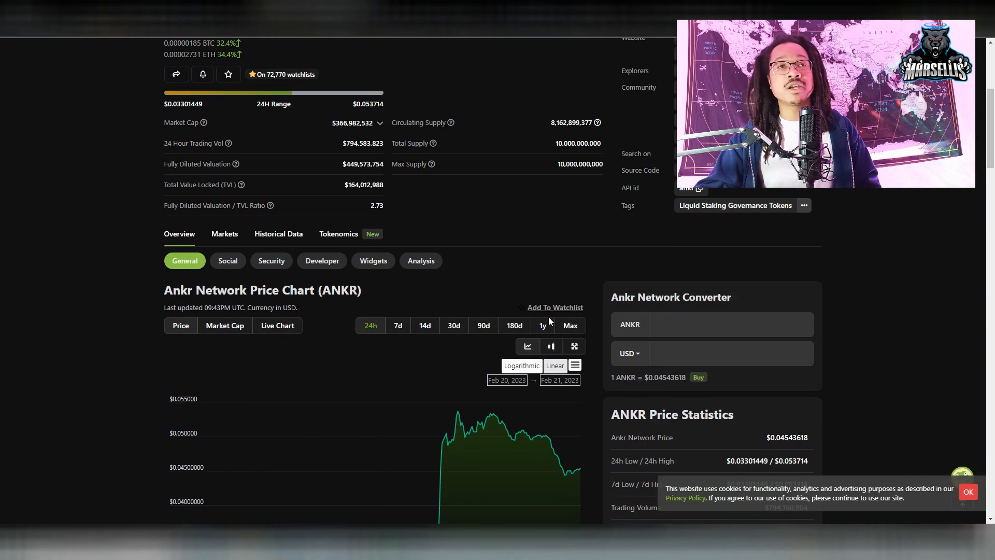
pyautogui.click(571, 326)
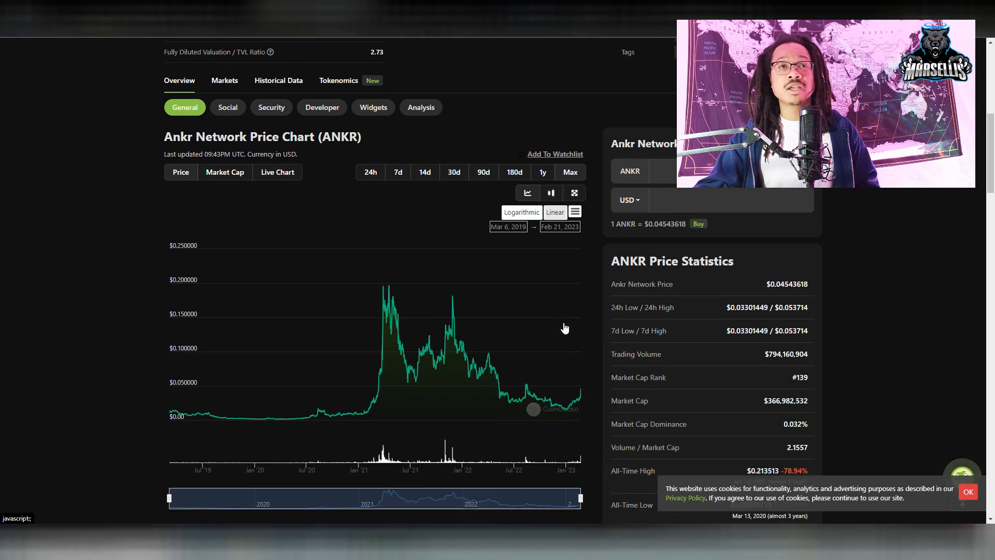
pyautogui.moveTo(387, 298)
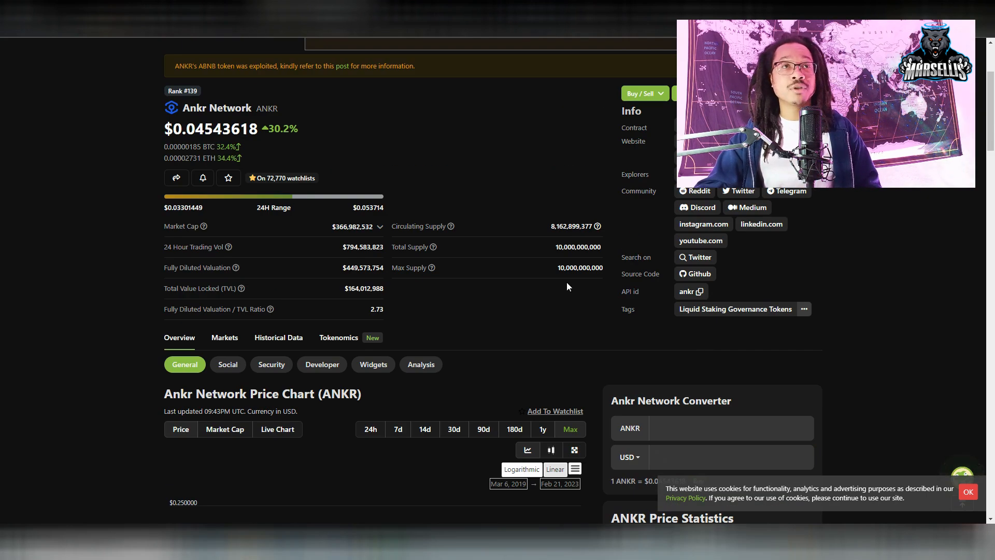
pyautogui.scroll(-3)
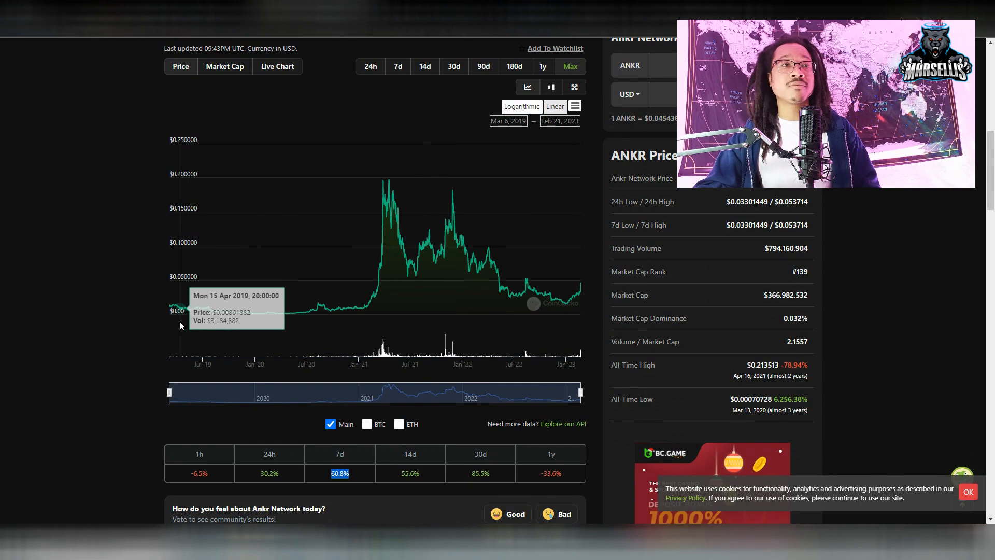
pyautogui.moveTo(164, 299)
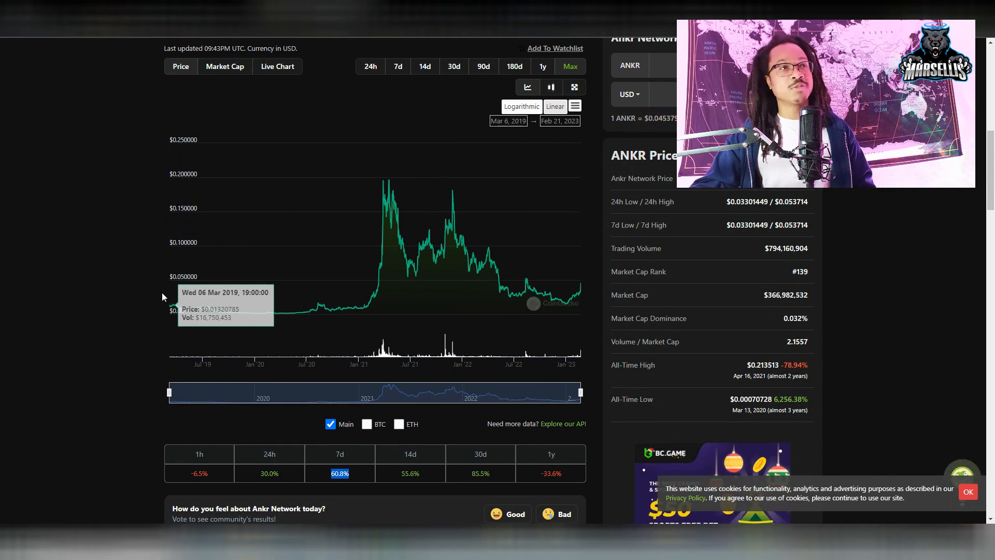
pyautogui.moveTo(372, 271)
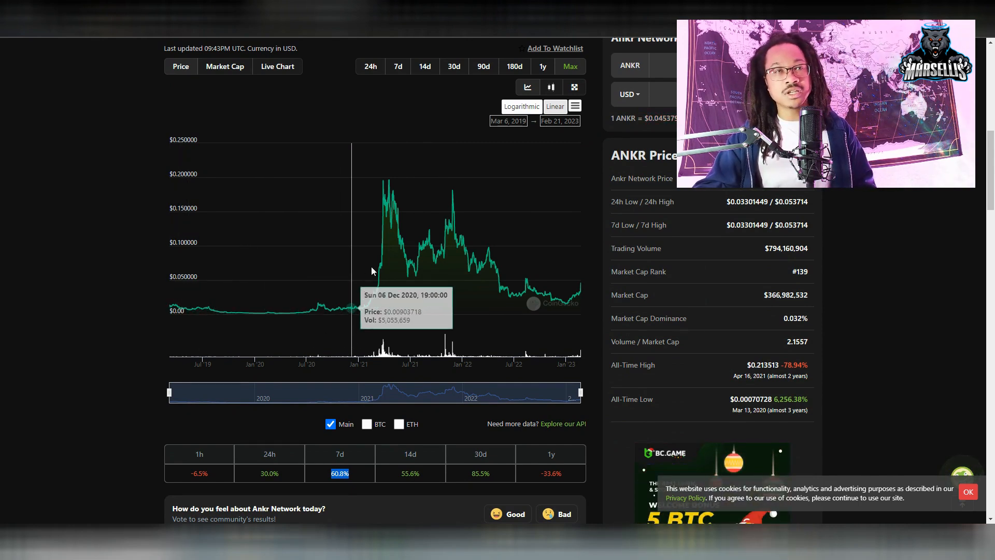
pyautogui.moveTo(386, 247)
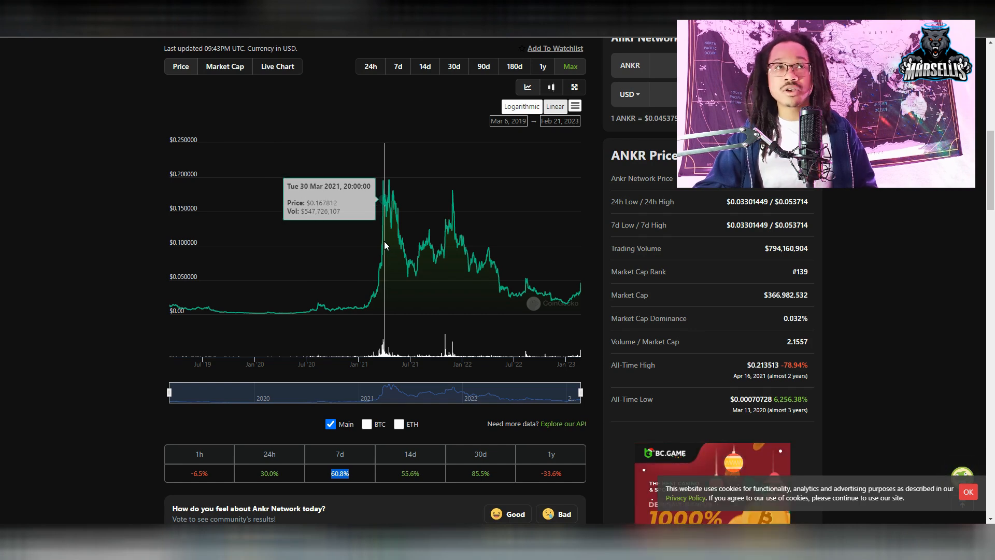
pyautogui.moveTo(392, 228)
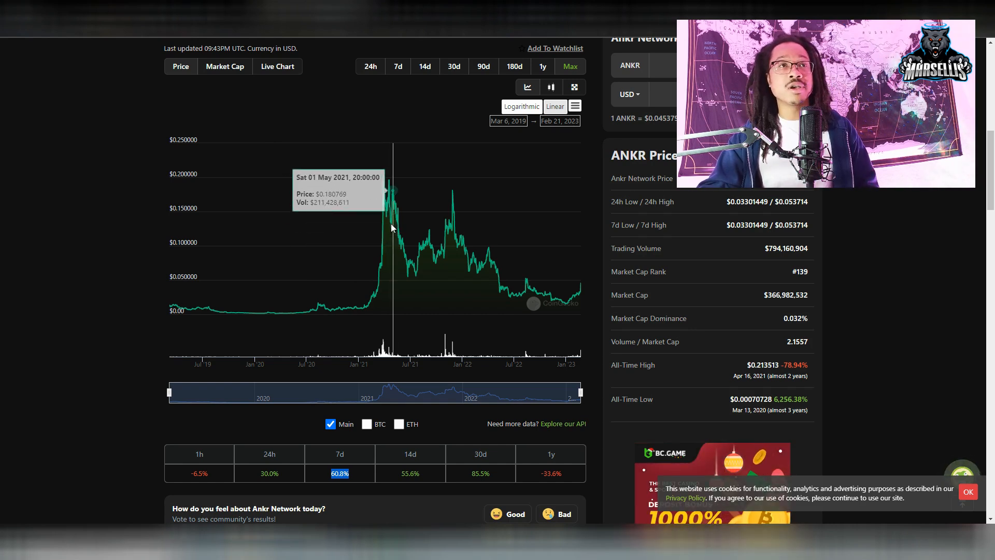
pyautogui.moveTo(386, 228)
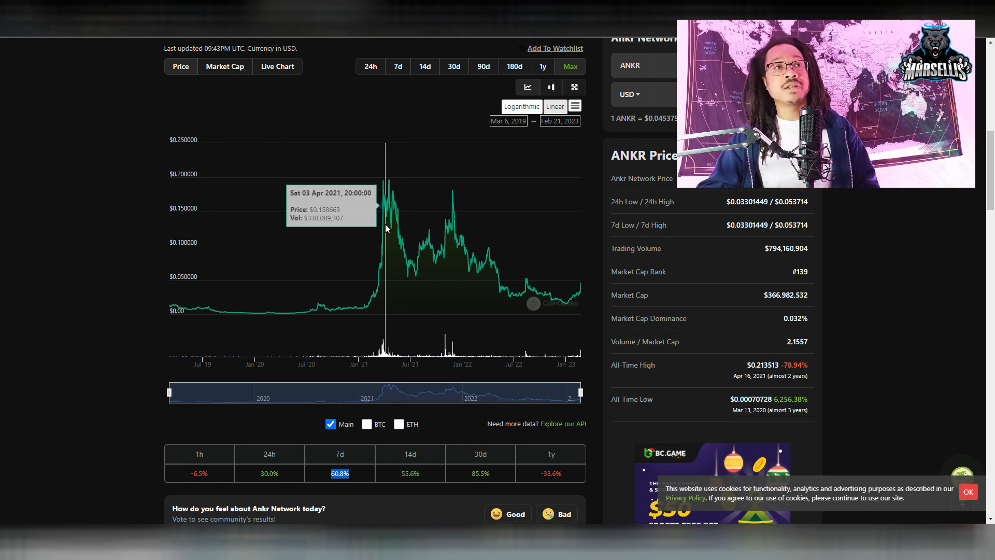
pyautogui.moveTo(424, 240)
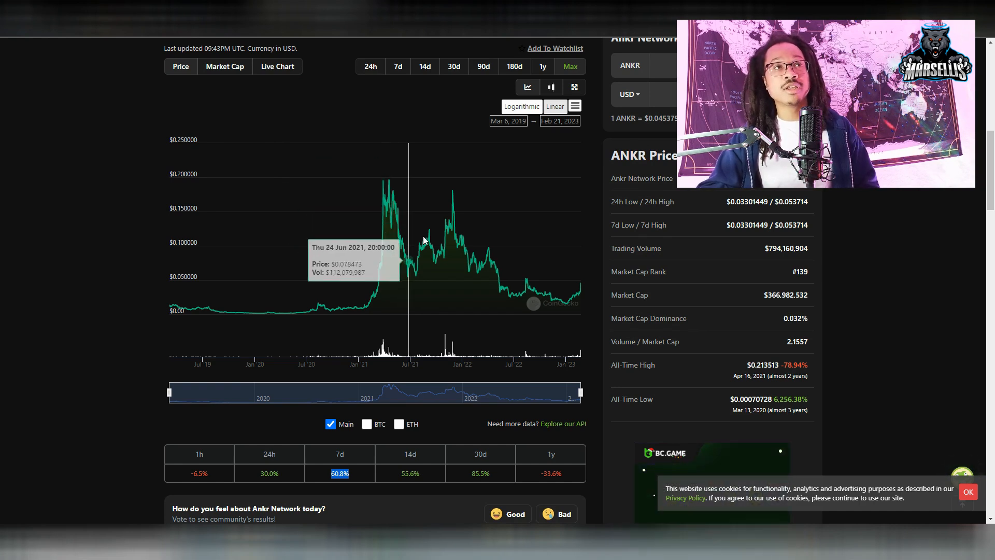
pyautogui.moveTo(612, 242)
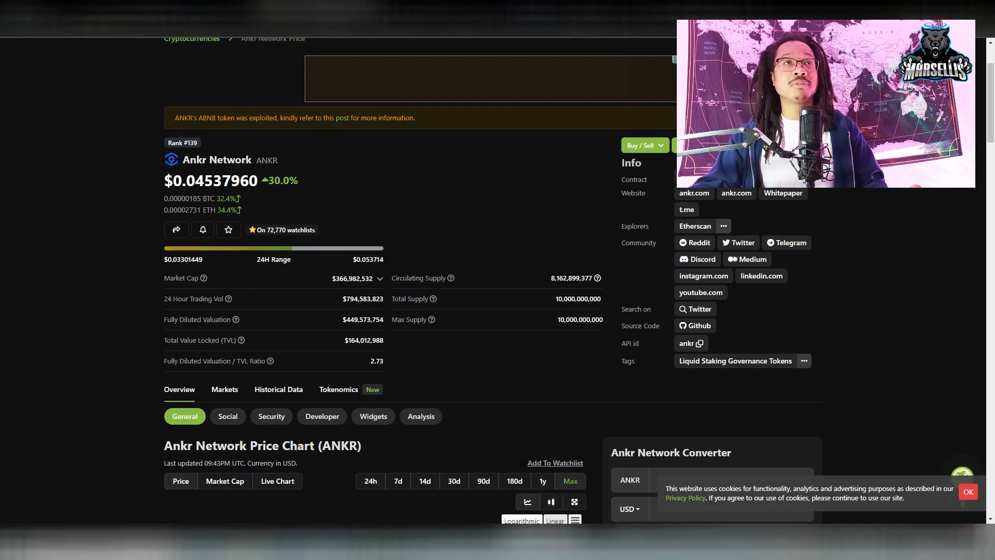
pyautogui.scroll(3)
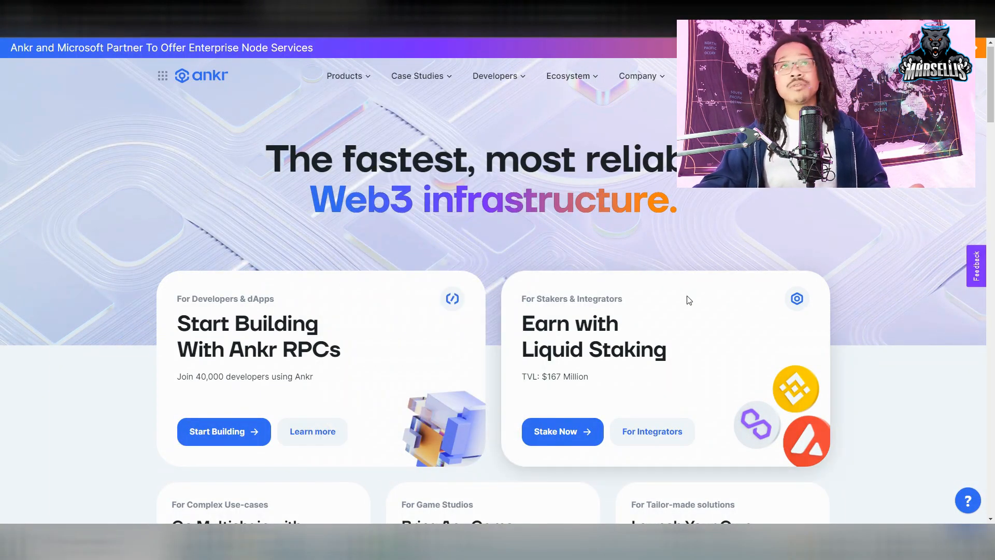
# Step: Scroll down the Ankr homepage to the cards for developers, stakers, game studios and custom blockchains
pyautogui.scroll(-3)
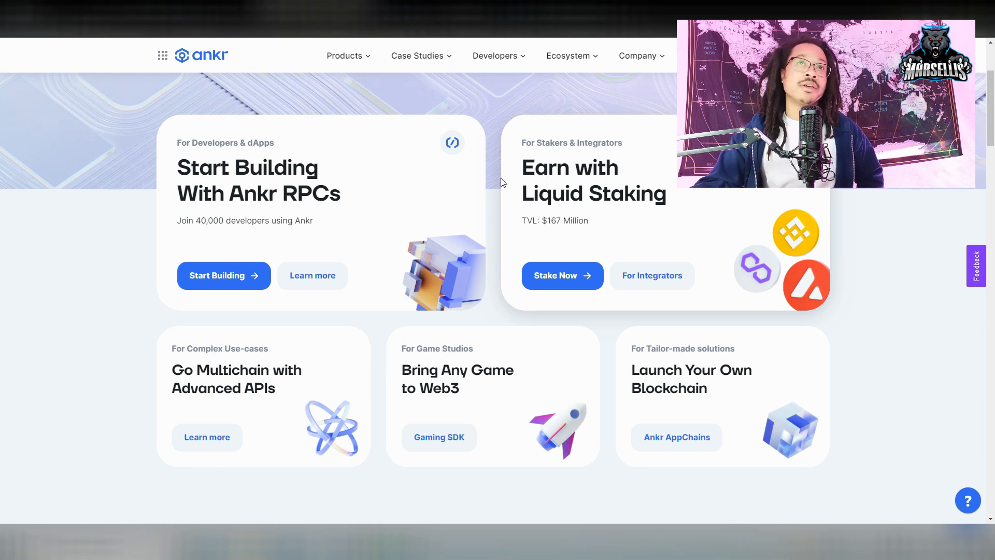
pyautogui.moveTo(456, 164)
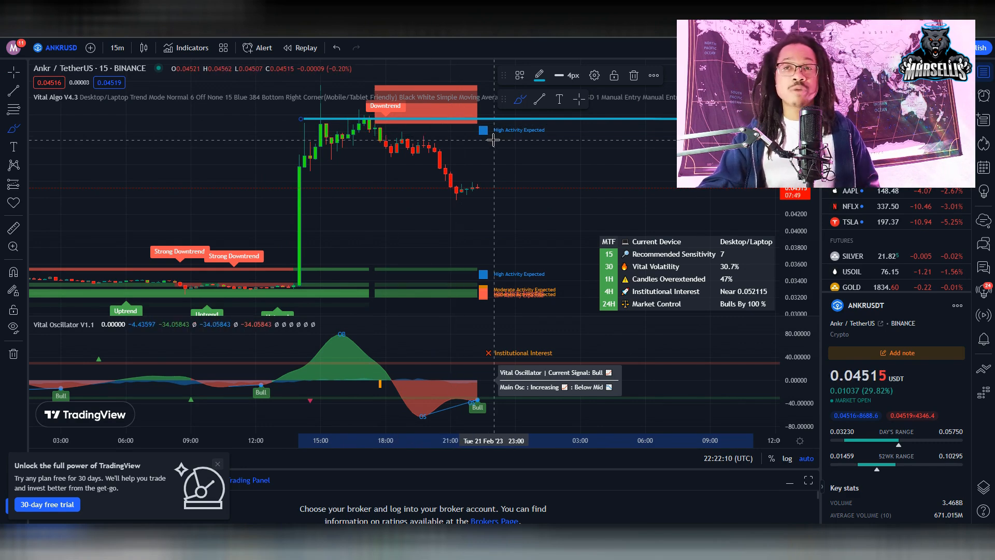
pyautogui.moveTo(486, 210)
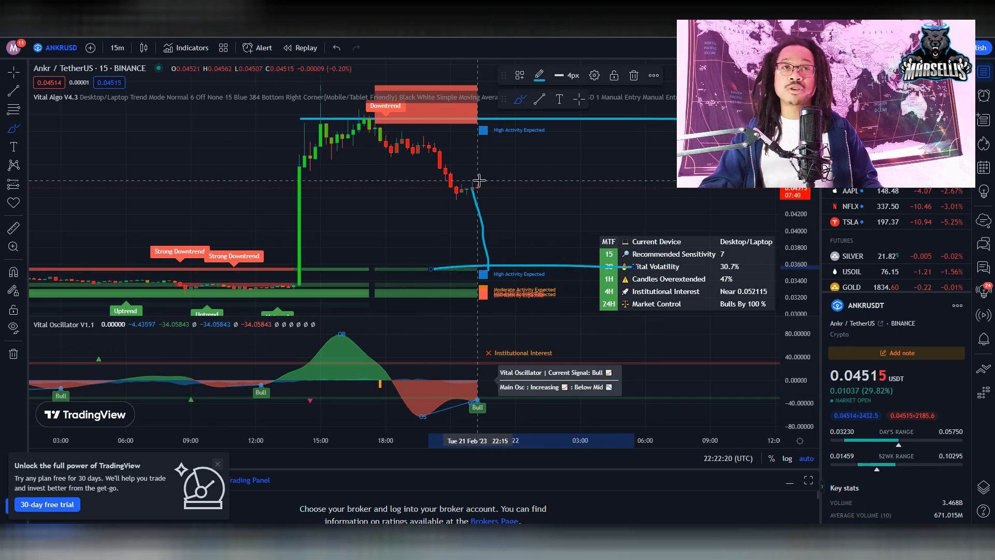
pyautogui.moveTo(273, 195)
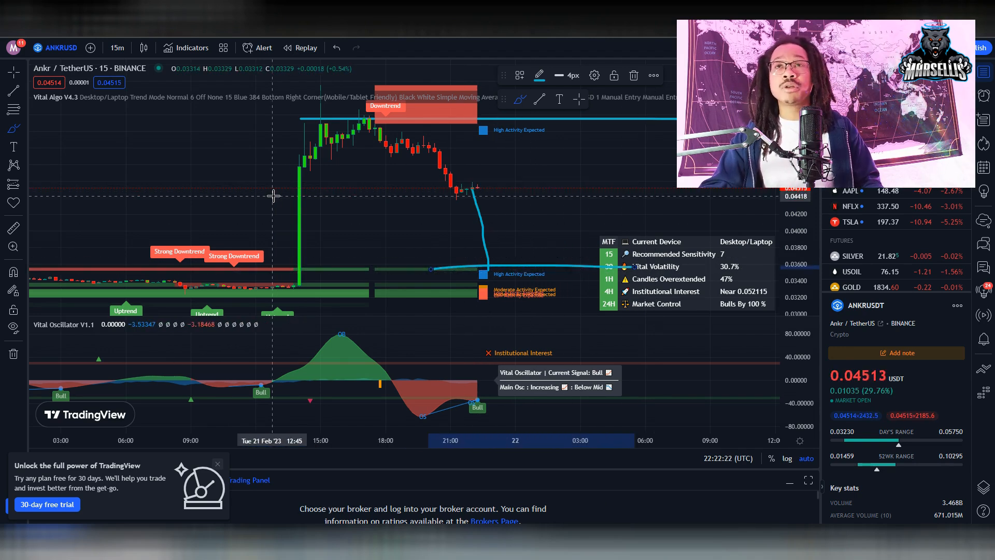
pyautogui.moveTo(301, 200)
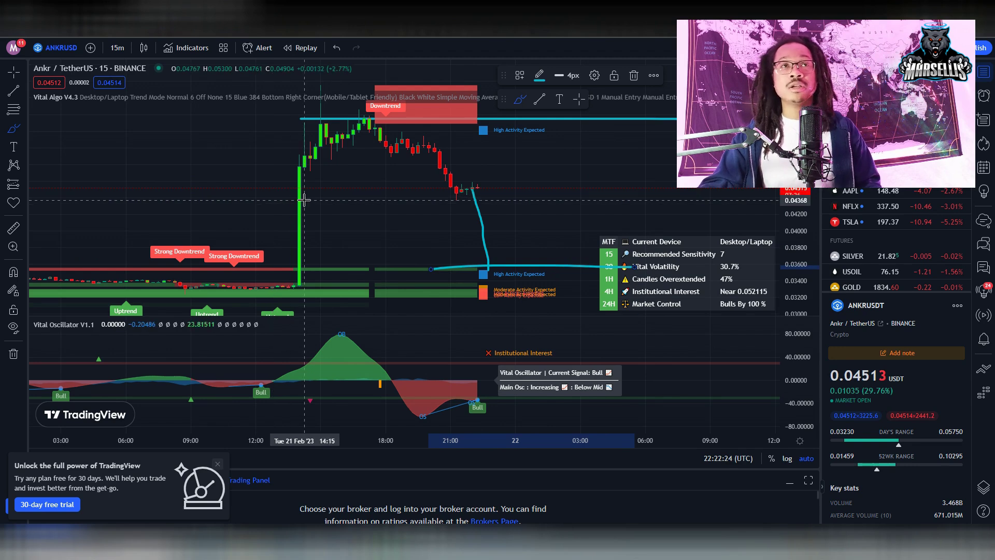
pyautogui.moveTo(479, 186)
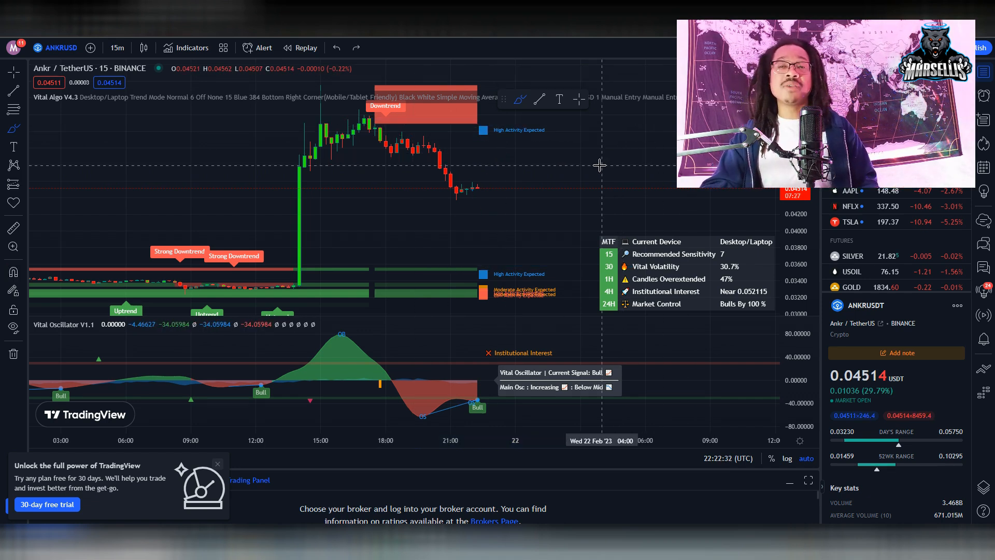
# Step: Sketch a projected price path on the ANKR/USDT chart, then shift the chart left and rescale it
pyautogui.moveTo(479, 191); pyautogui.dragTo(523, 120)
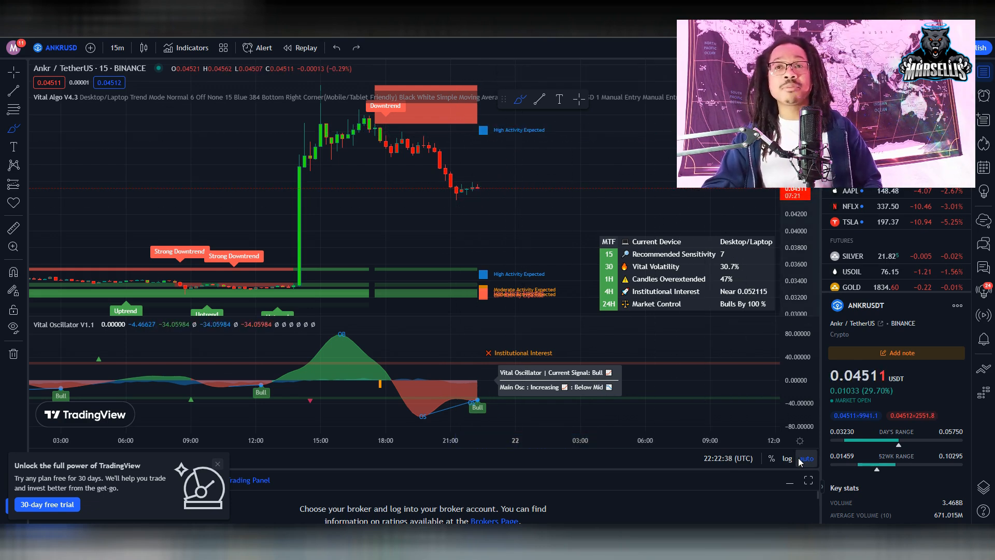
pyautogui.moveTo(589, 166)
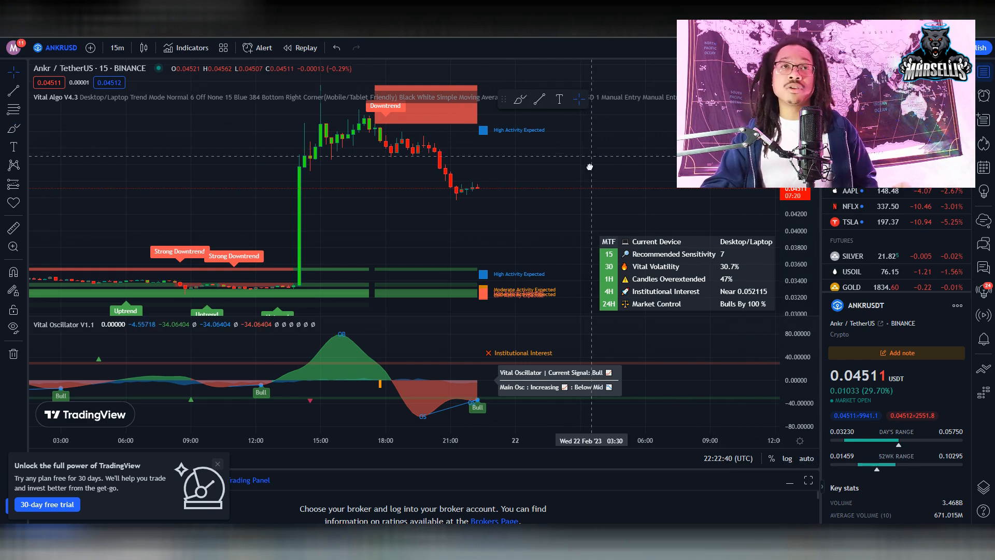
pyautogui.moveTo(588, 166); pyautogui.dragTo(517, 237)
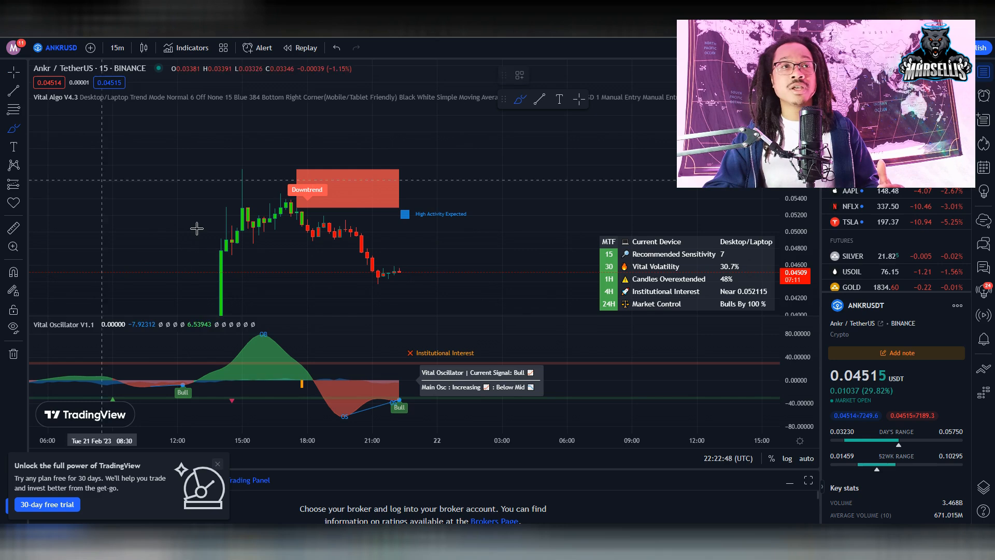
# Step: Draw a short brush line beneath the Vital Oscillator's latest trough
pyautogui.moveTo(298, 368); pyautogui.dragTo(365, 416)
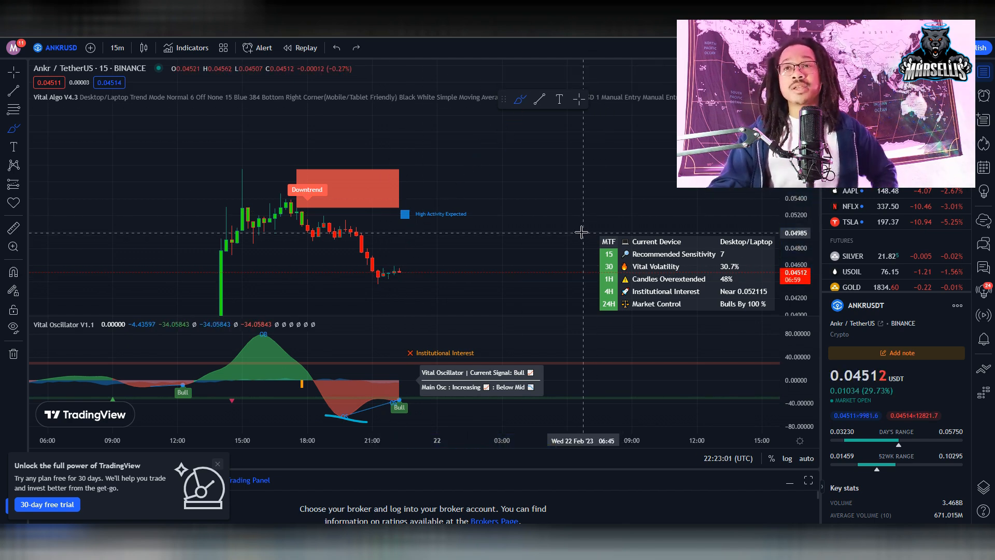
pyautogui.moveTo(514, 185)
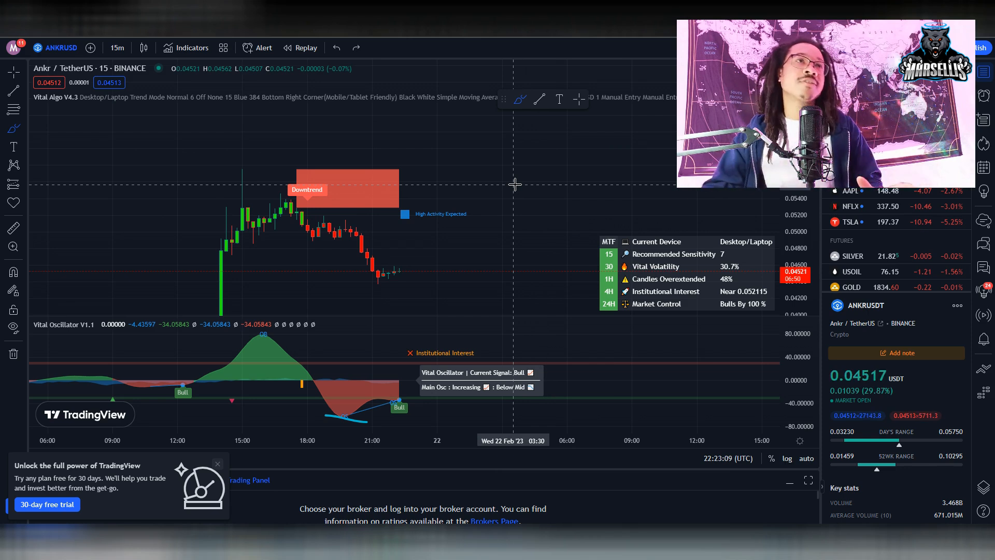
pyautogui.moveTo(474, 140)
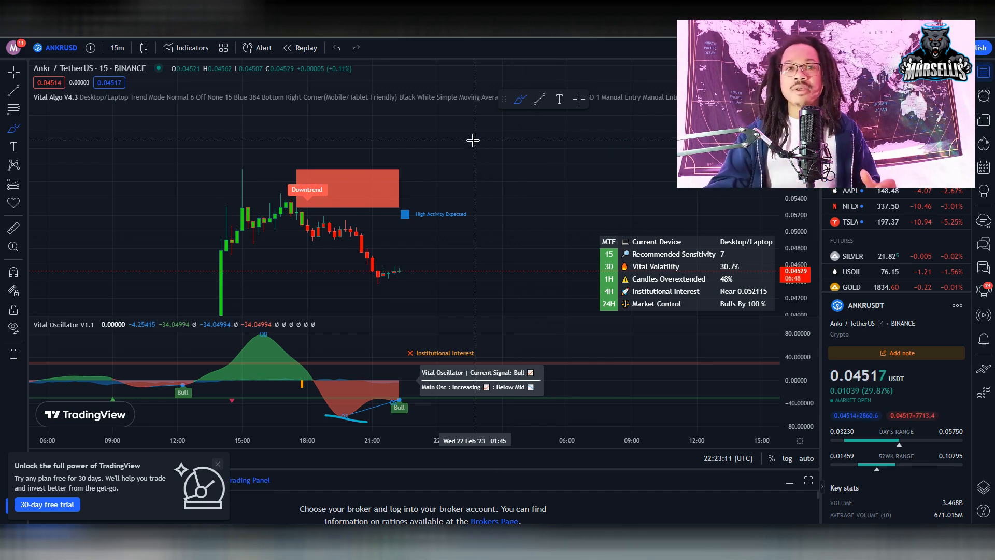